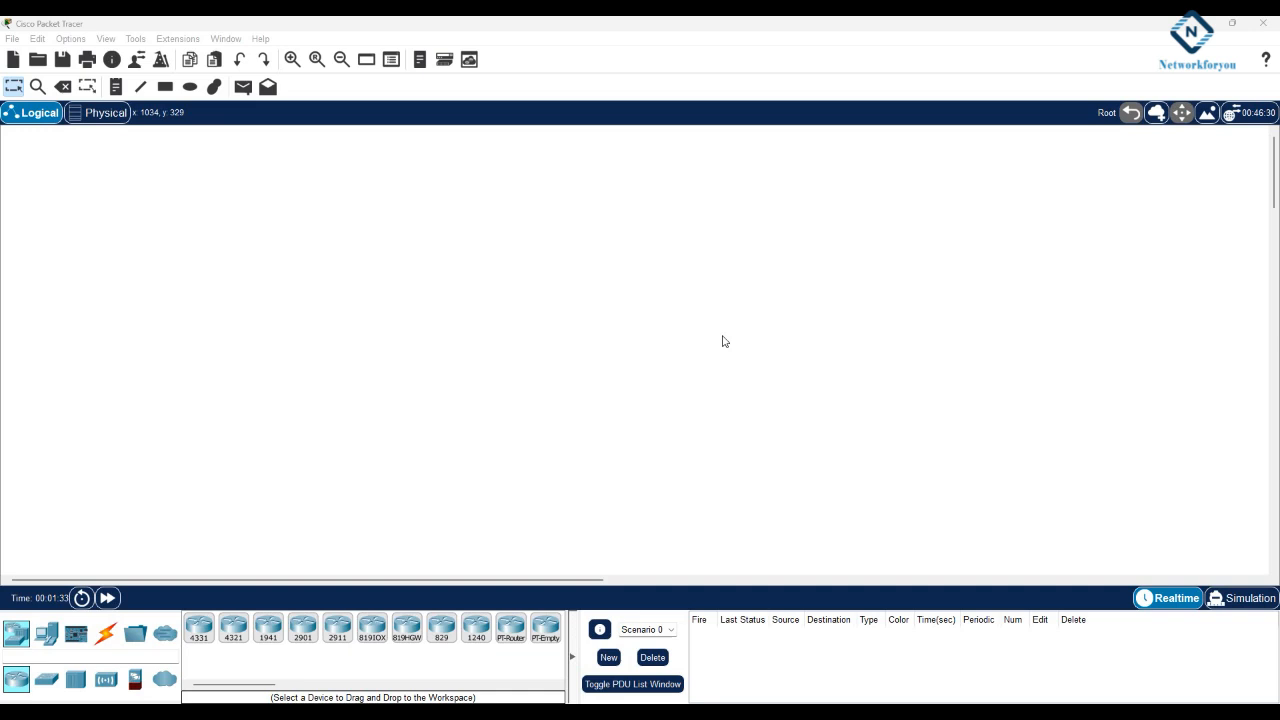
mouse_move(70, 560)
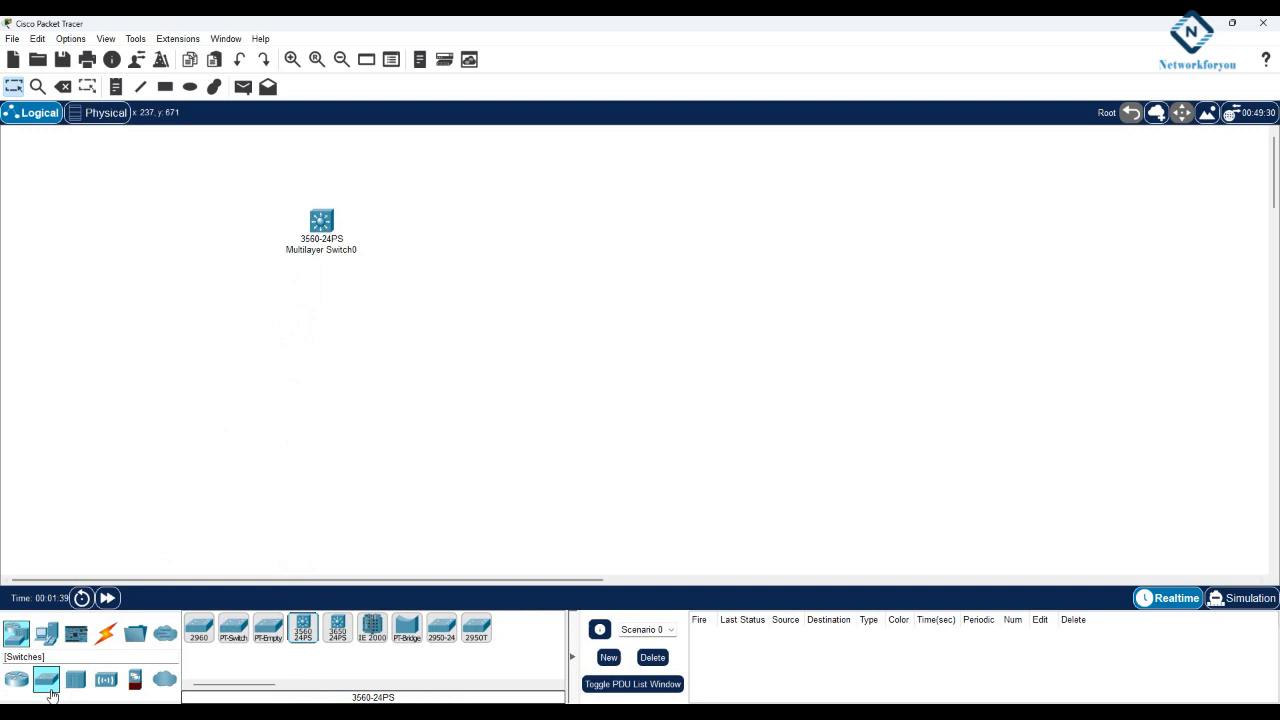
Place the switches and PCs, cable them automatically, and name the 2960 switch SW2 beside its PCs.
click(308, 340)
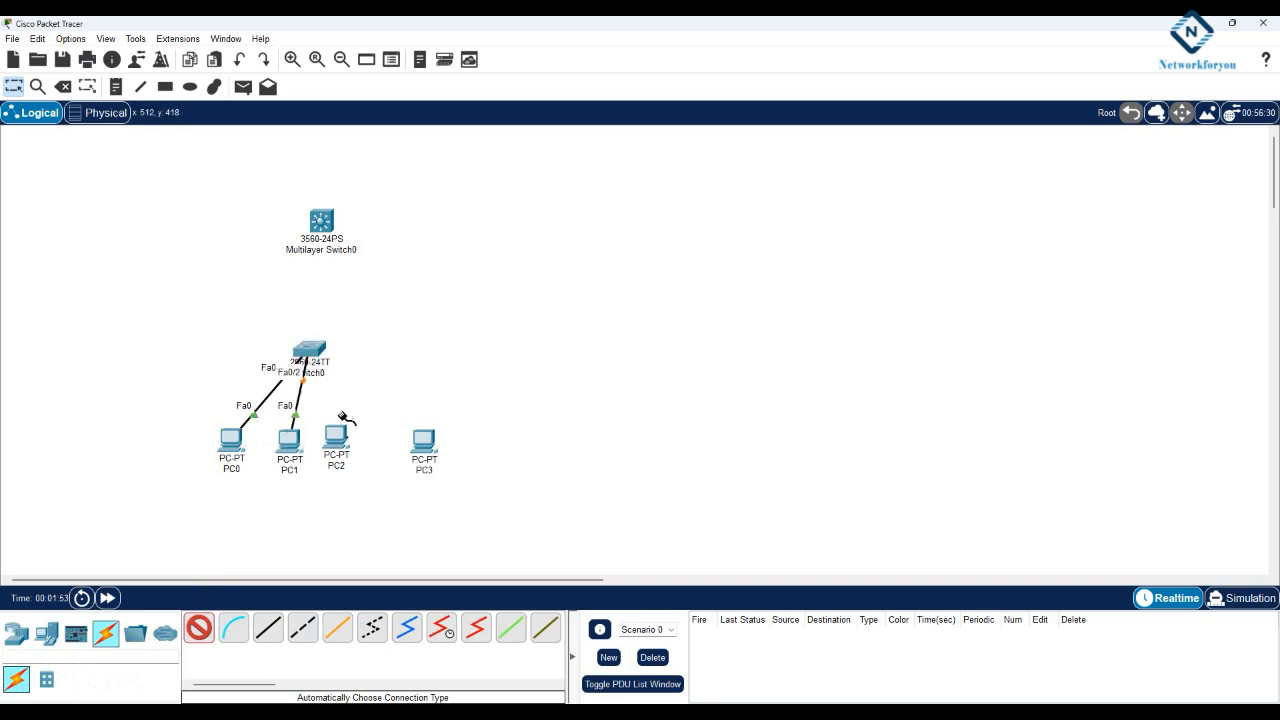
click(336, 436)
text(SW1)
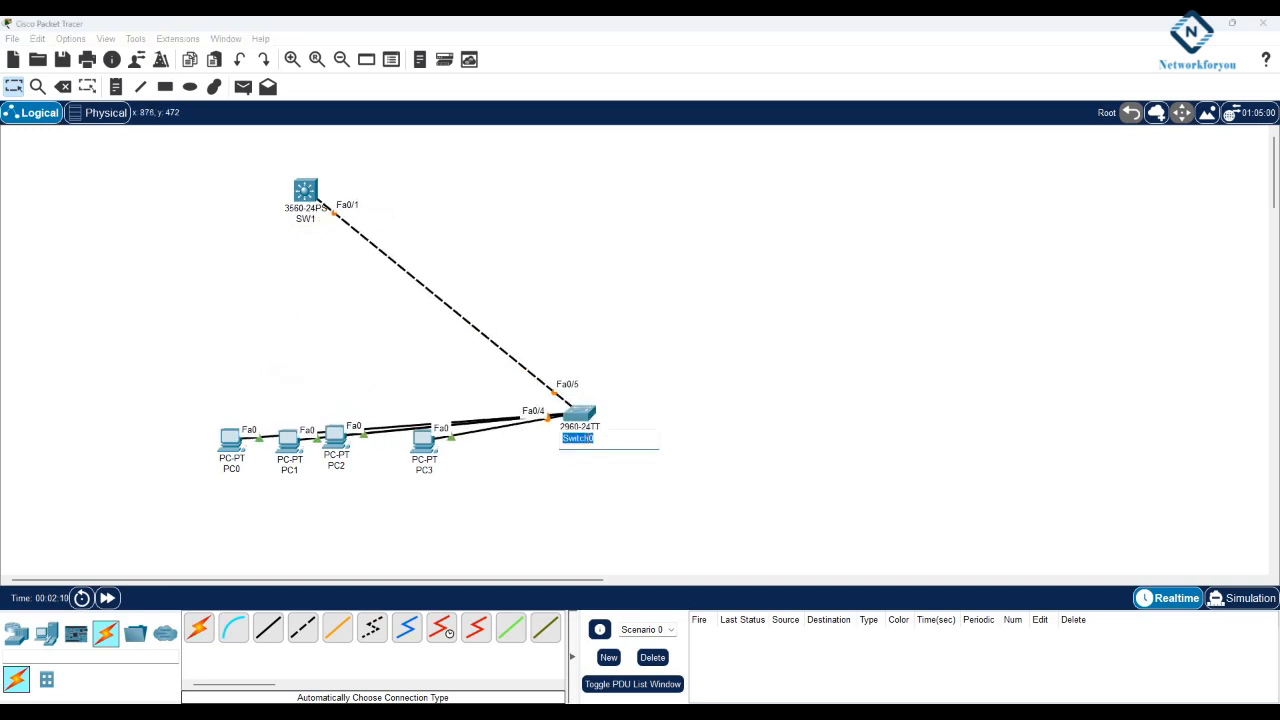
text(SW2)
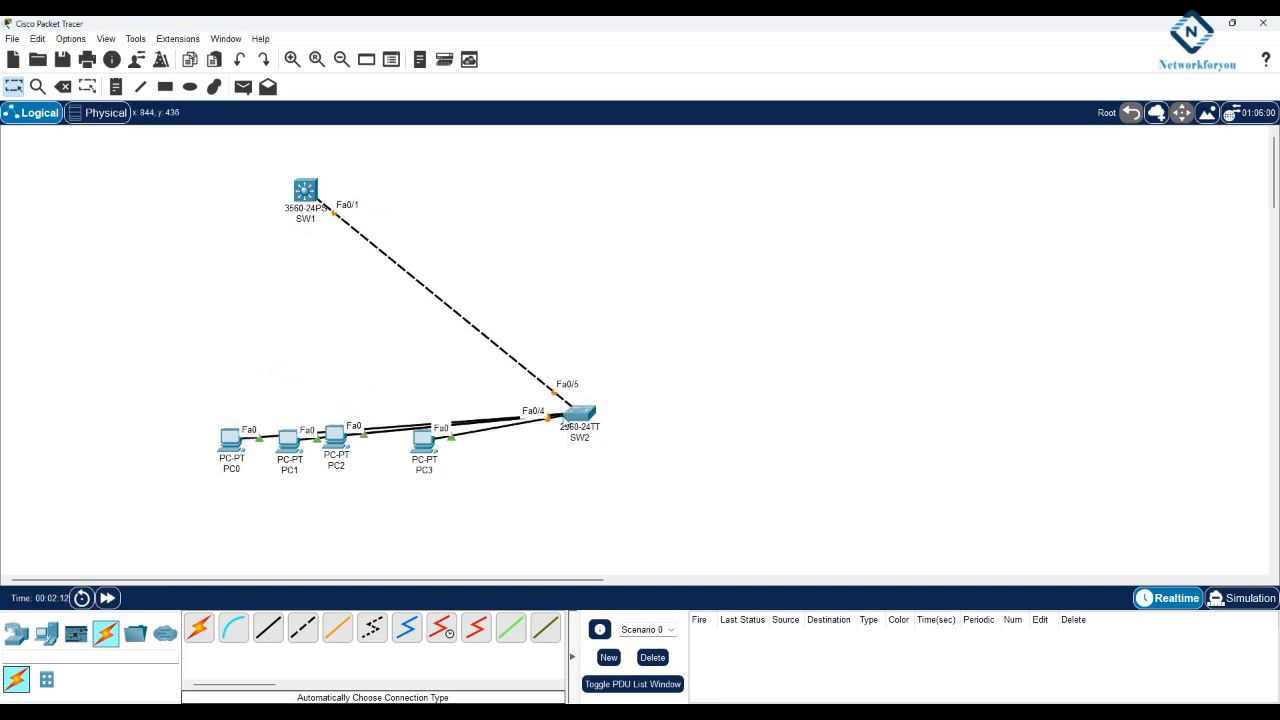
drag(578, 410, 304, 336)
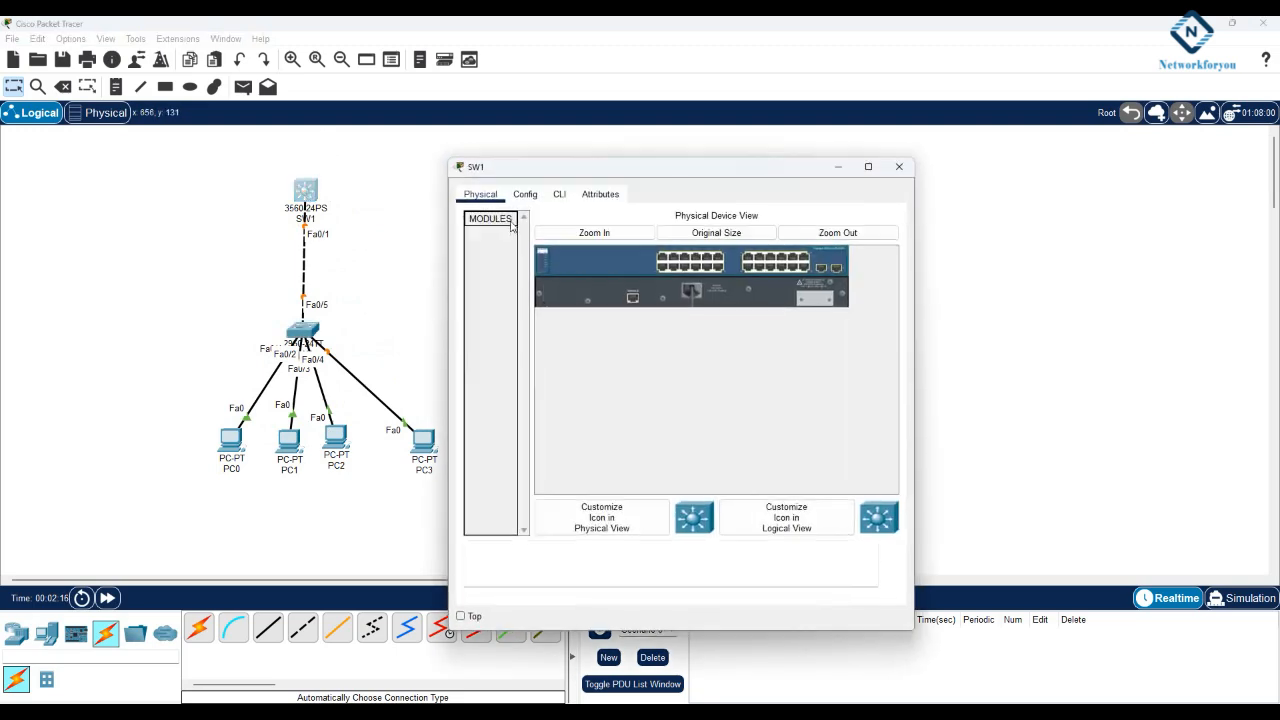
In the multilayer switch CLI, enter config t and set hostname SW1.
click(560, 194)
text(en)
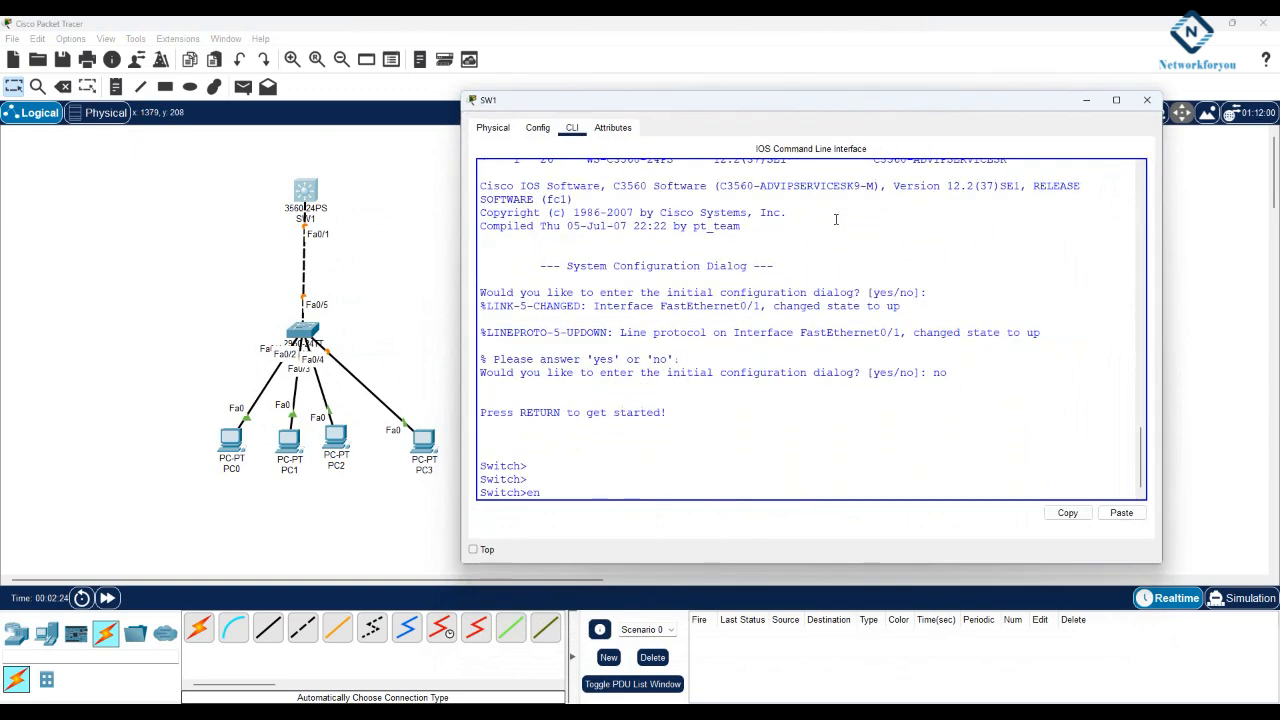
text(config t)
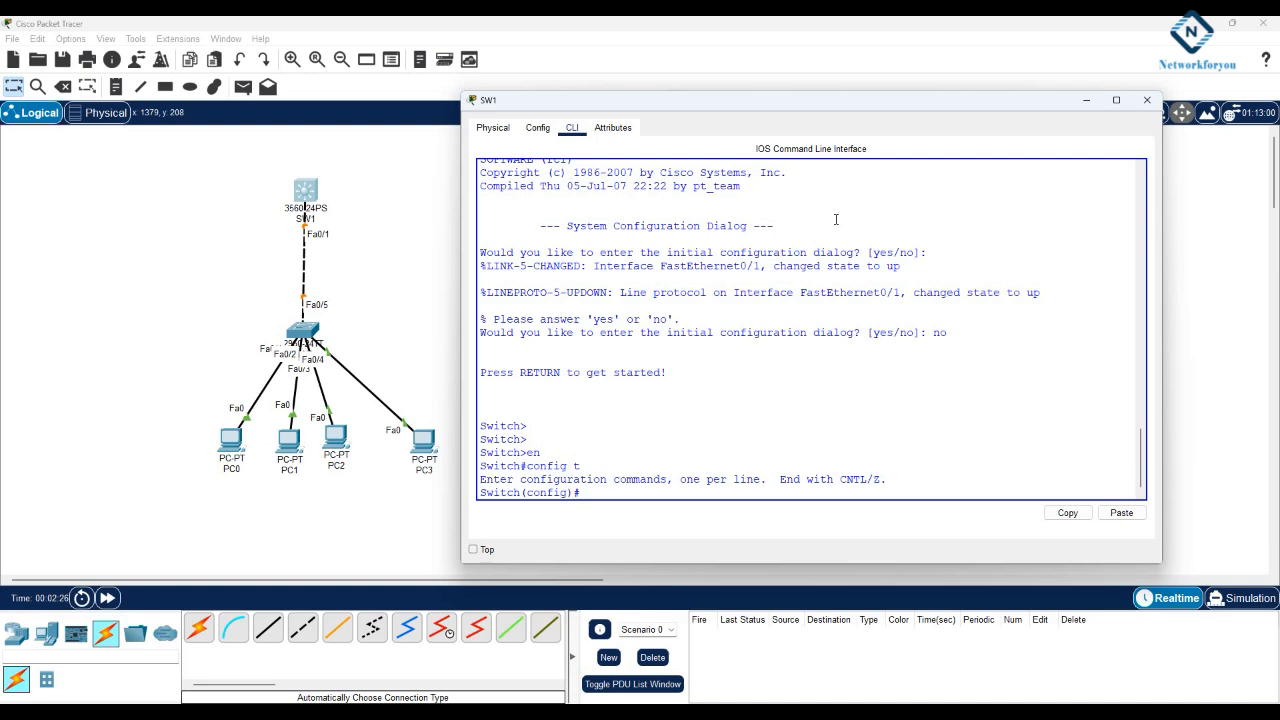
text(hostname SW1)
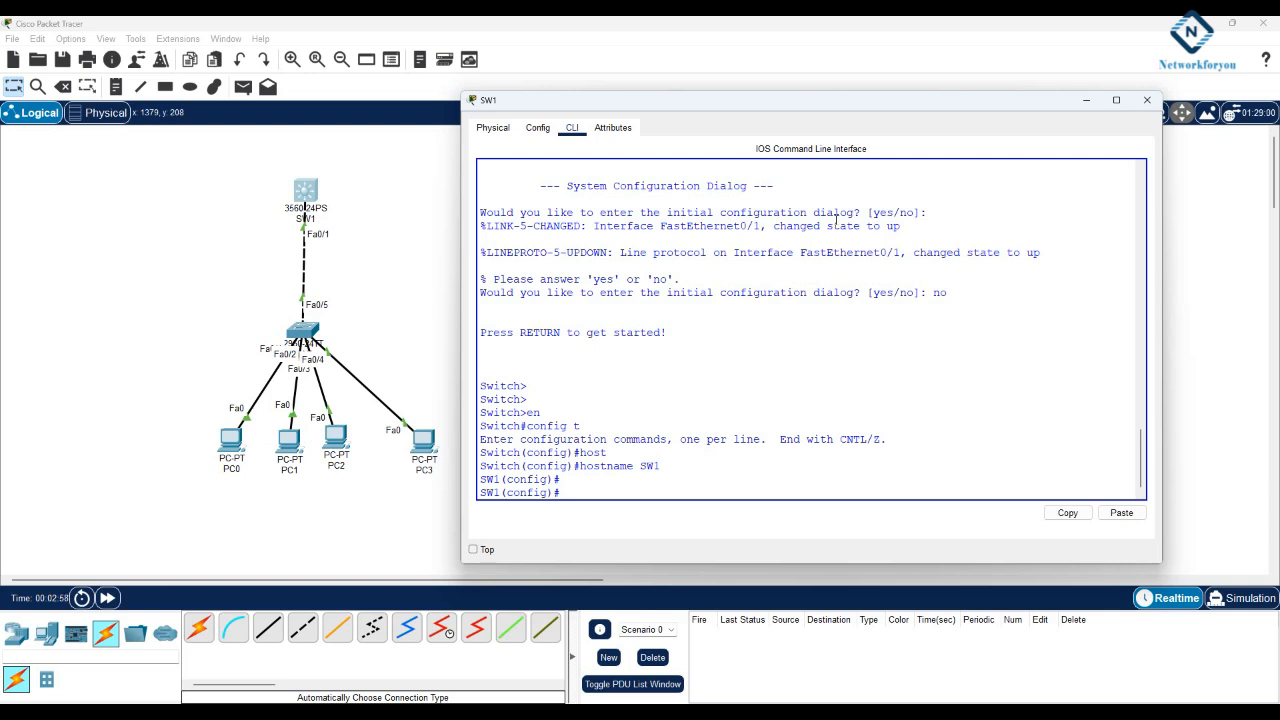
Create DHCP pool vlan1 with network 192.168.10.0 255.255.255.0 and default-router 192.168.10.1.
text(ip dhcp)
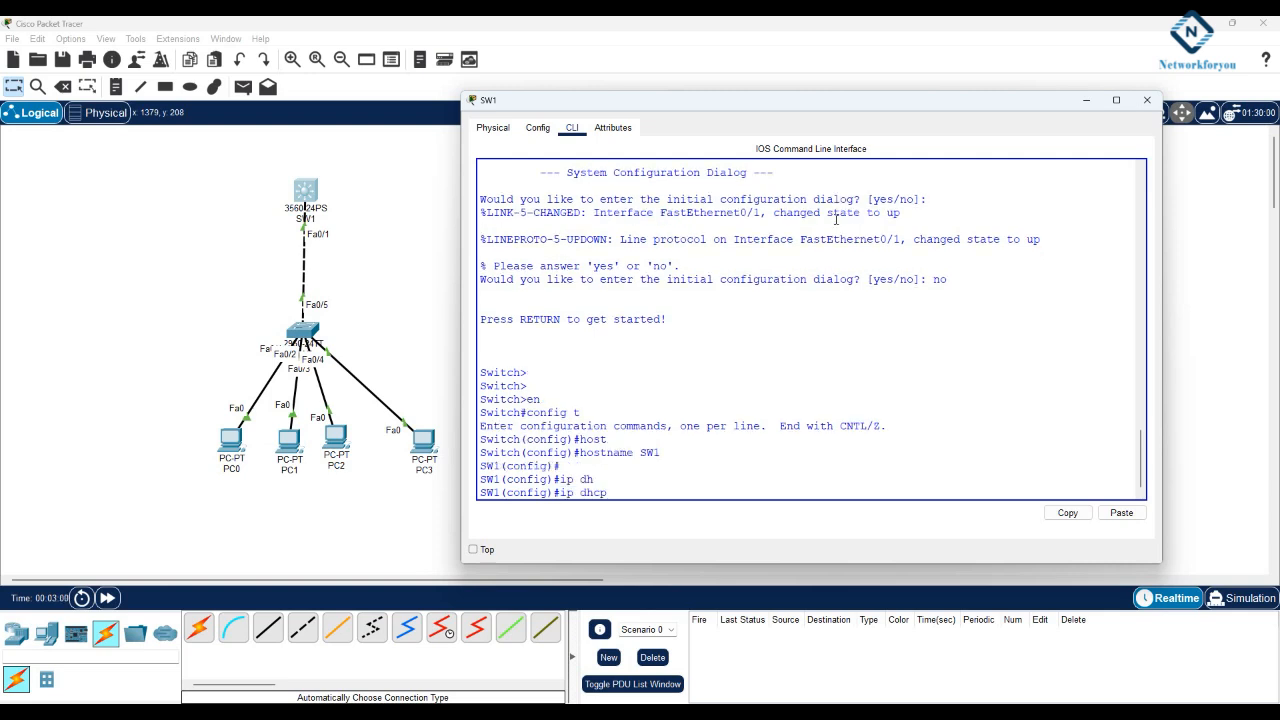
text(ip dhcp pool)
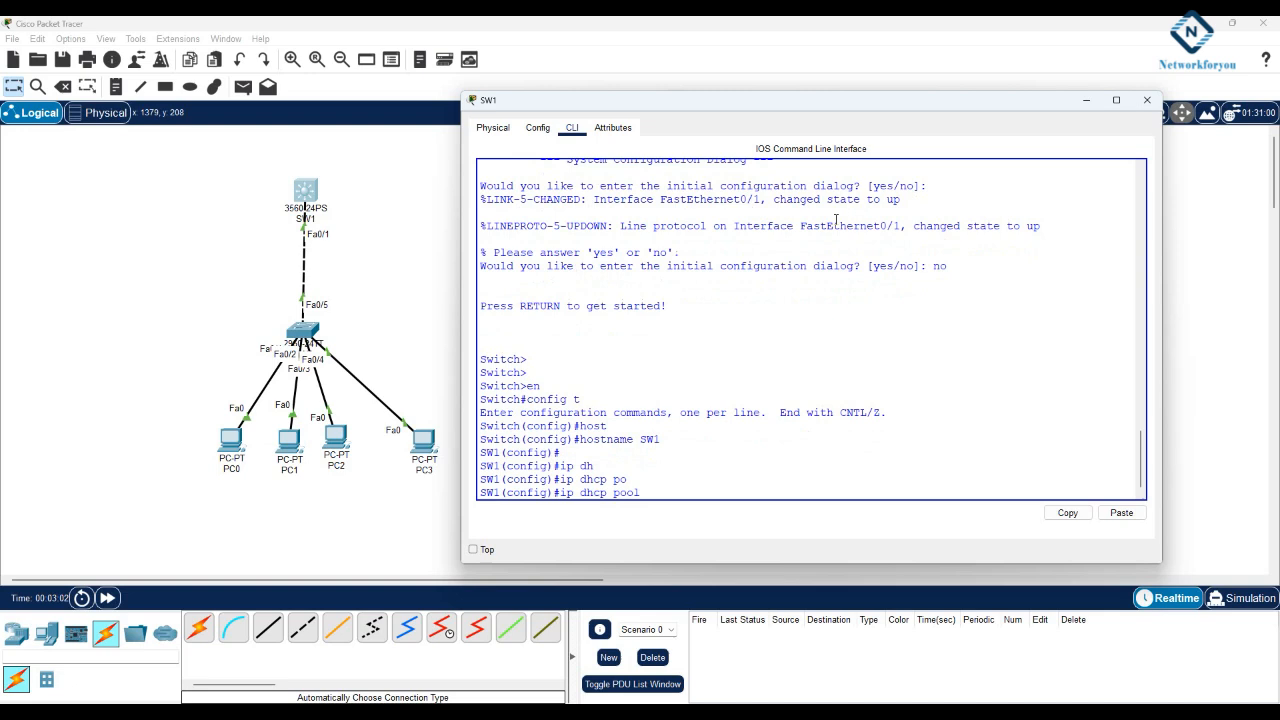
text(vlan1)
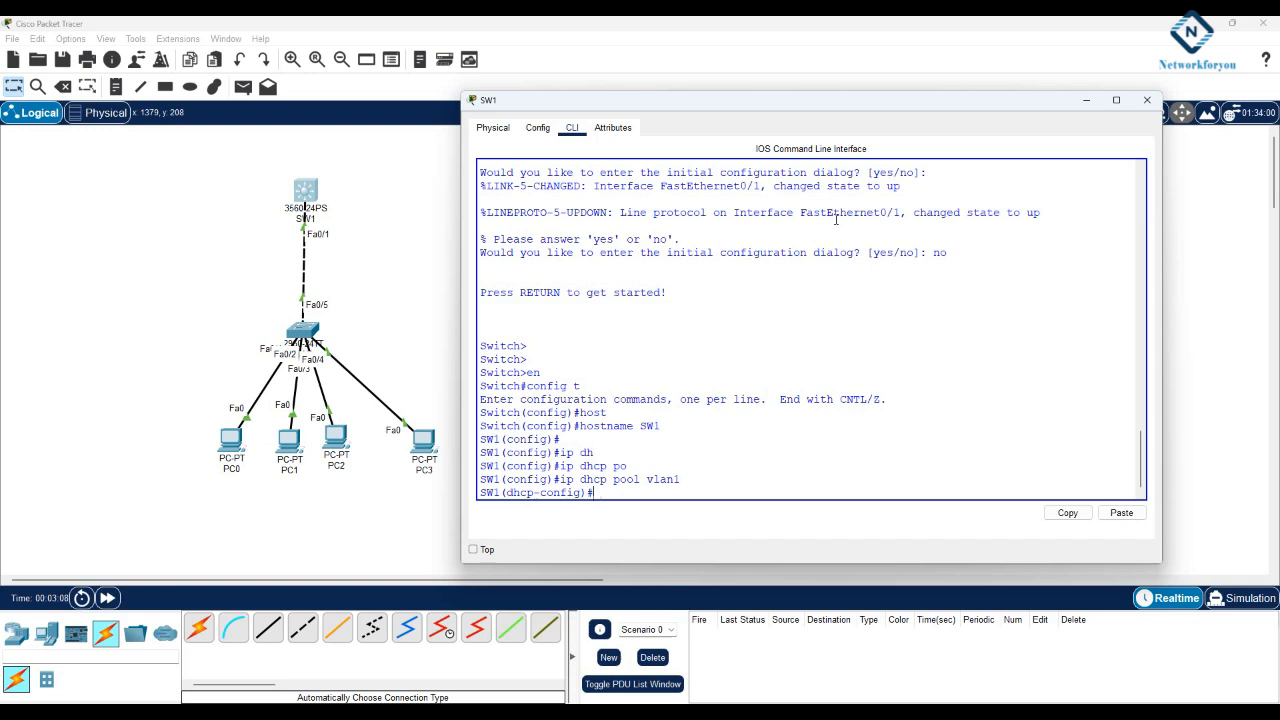
text(network)
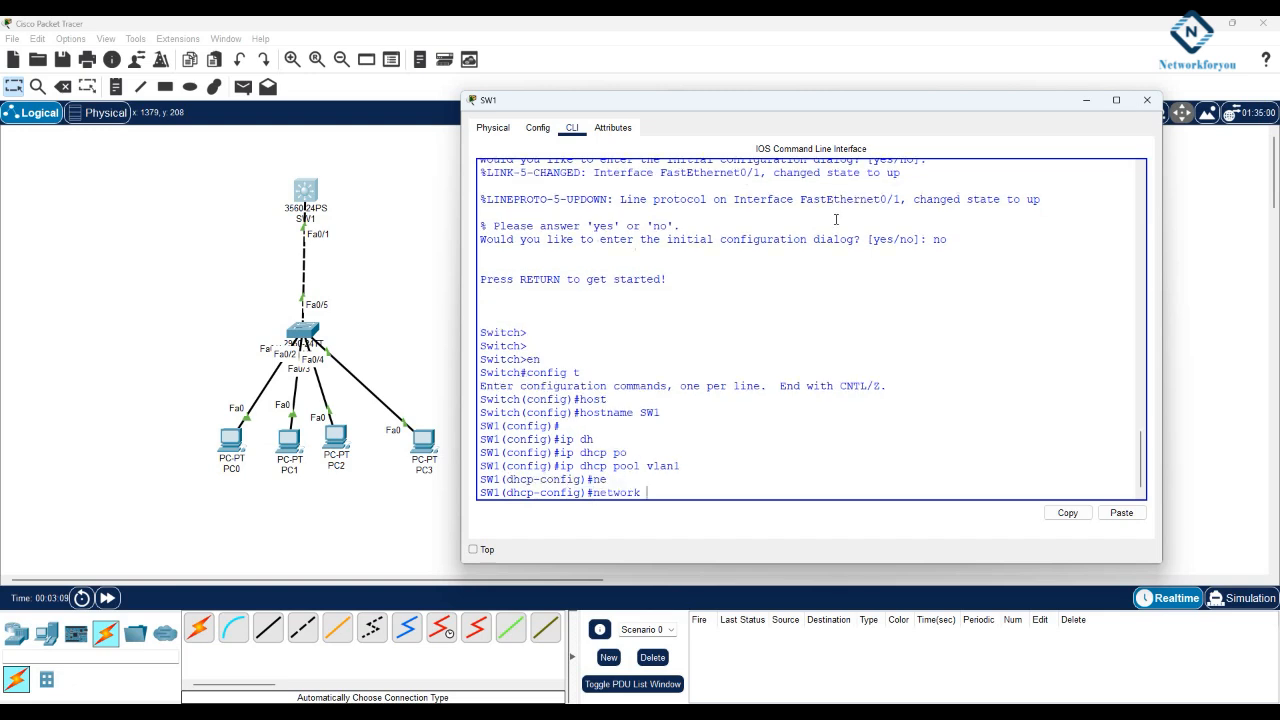
text(192.168)
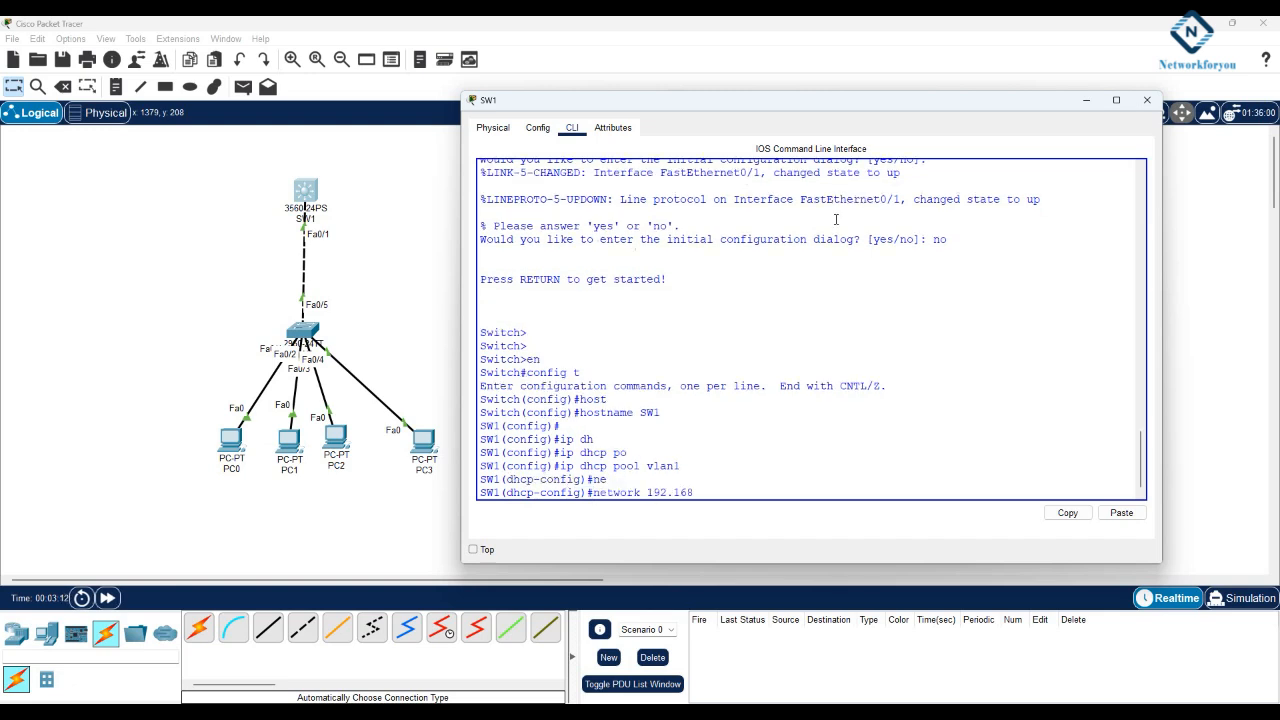
text(.10.0)
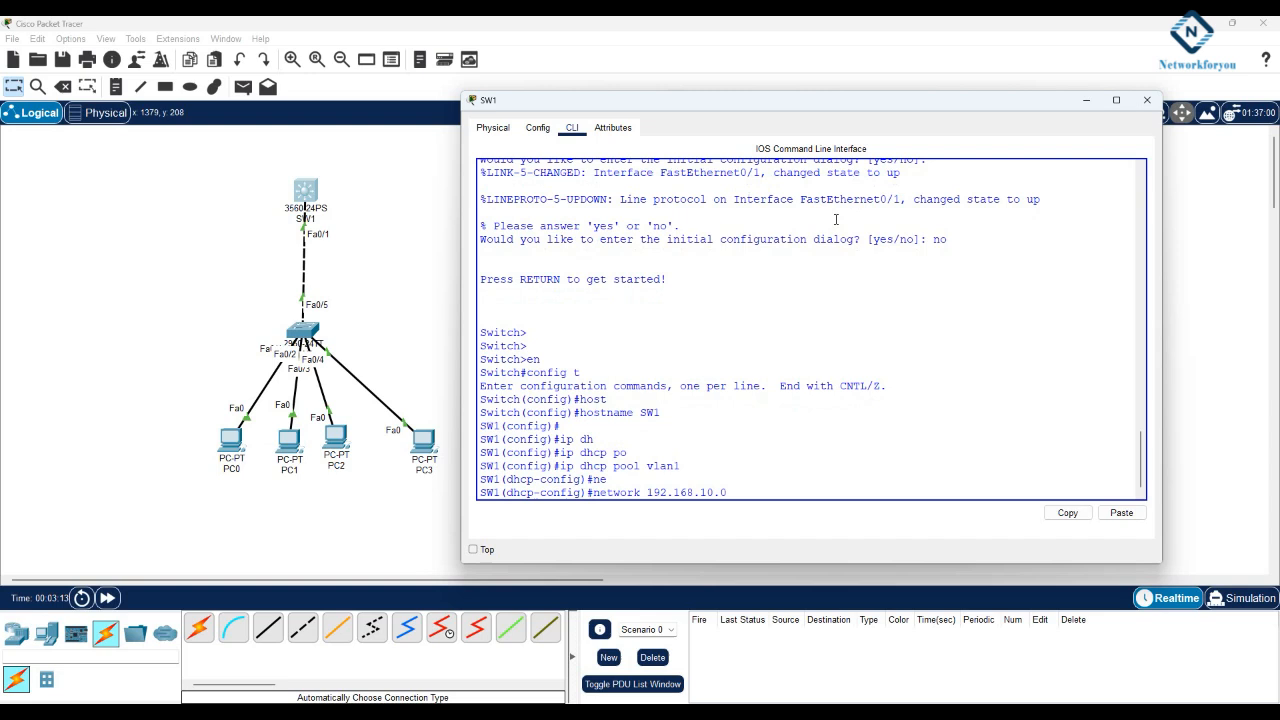
text(255.255.)
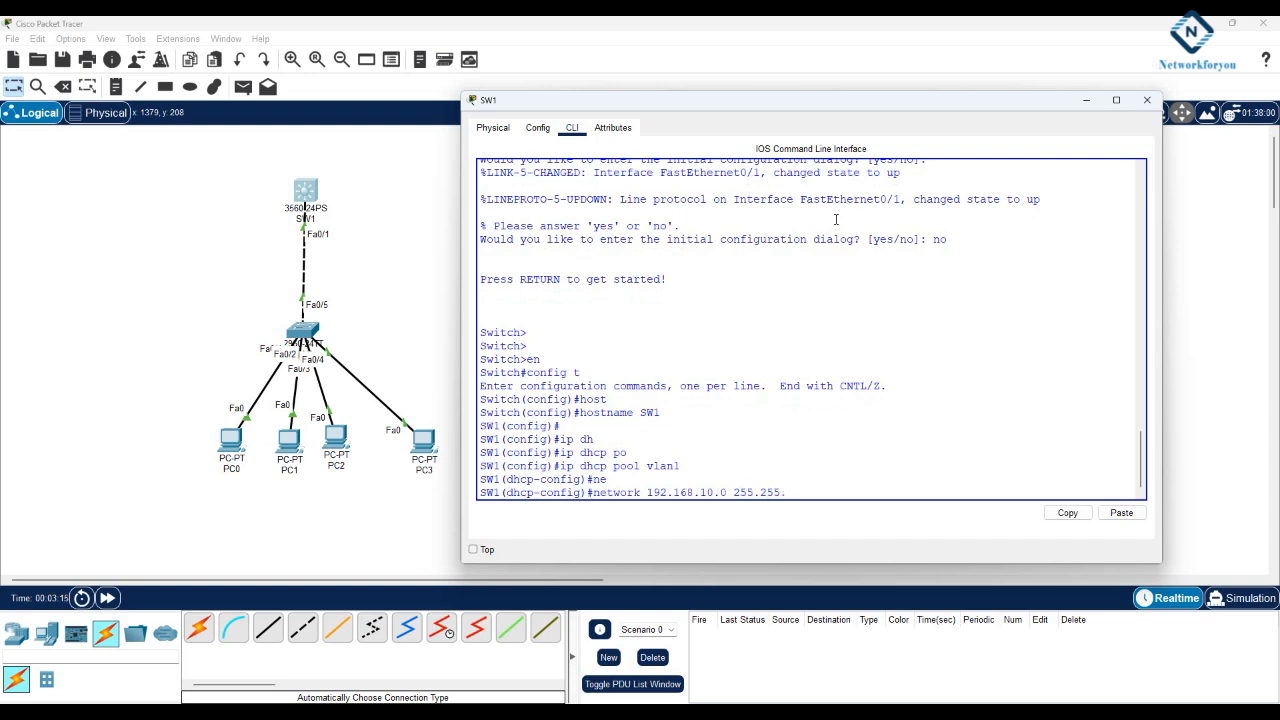
text(255.0)
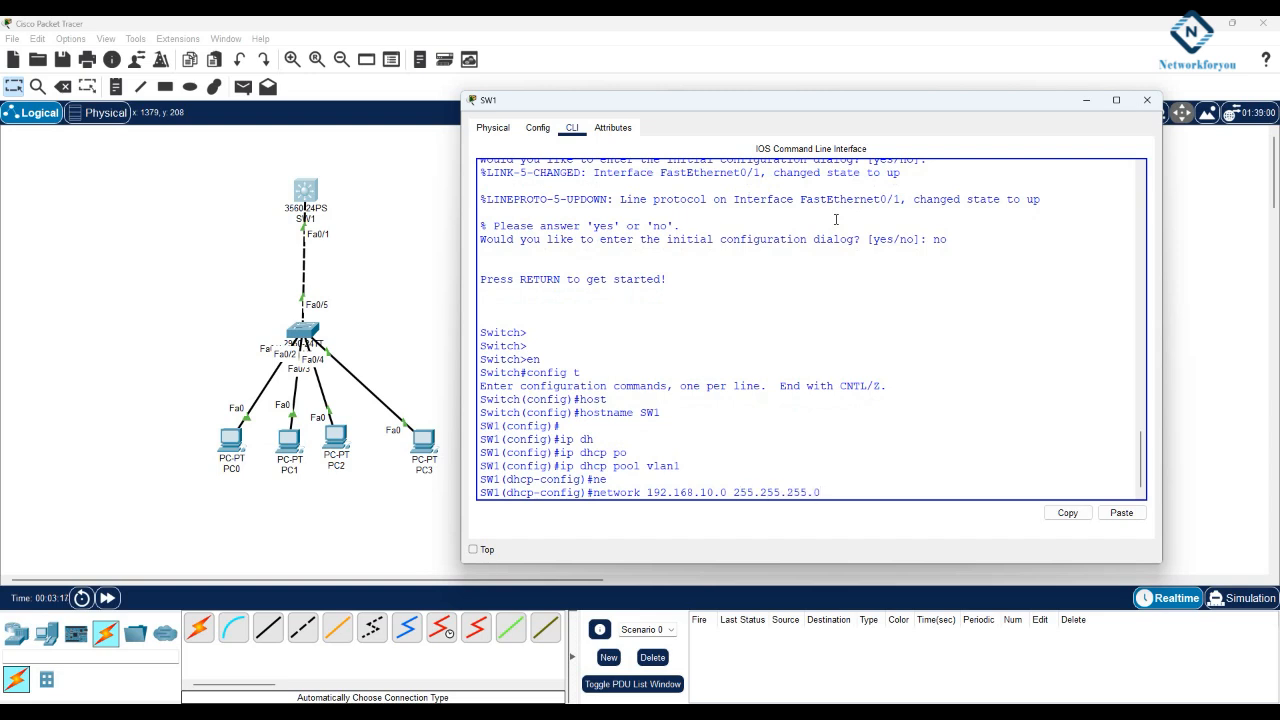
text(default-route)
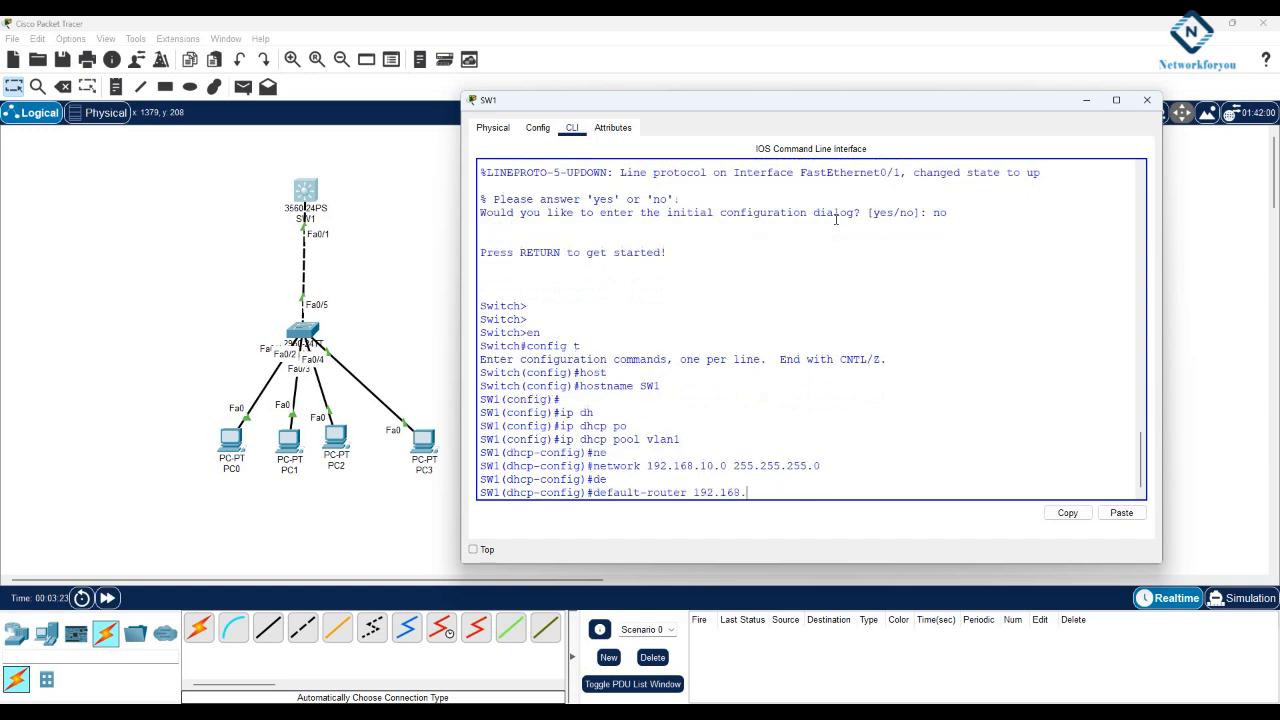
text(10.1)
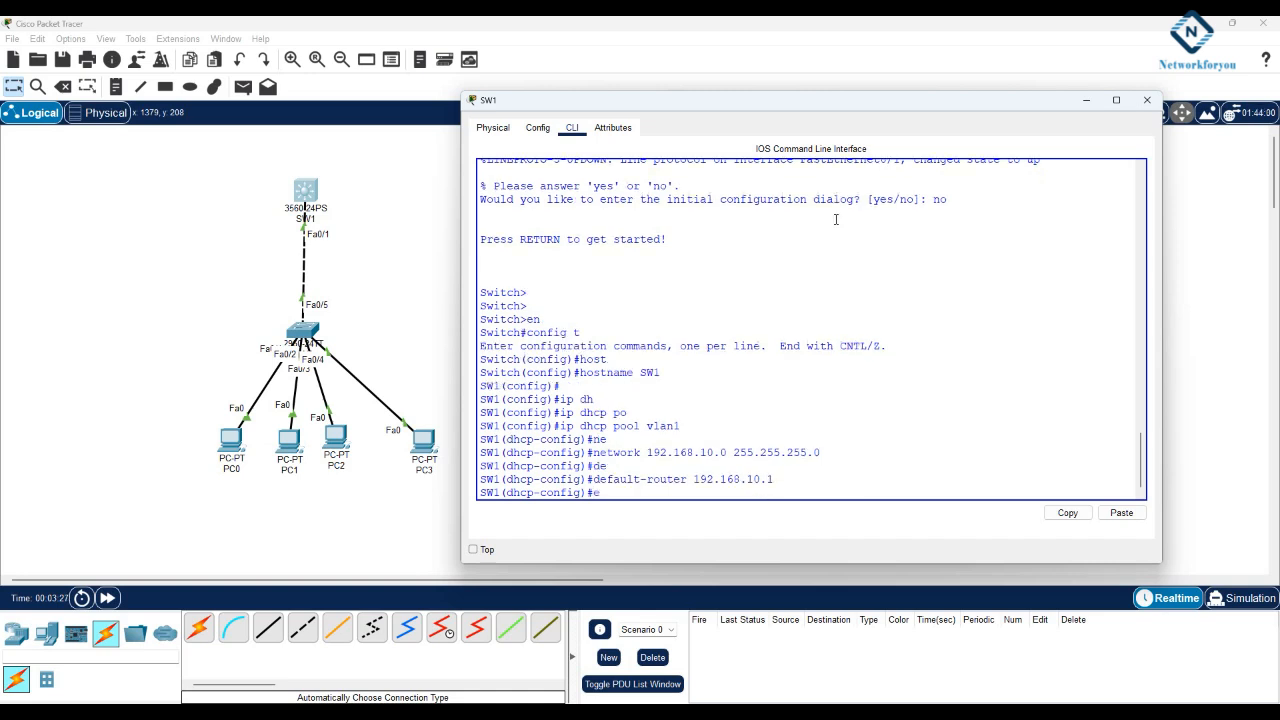
text(exit)
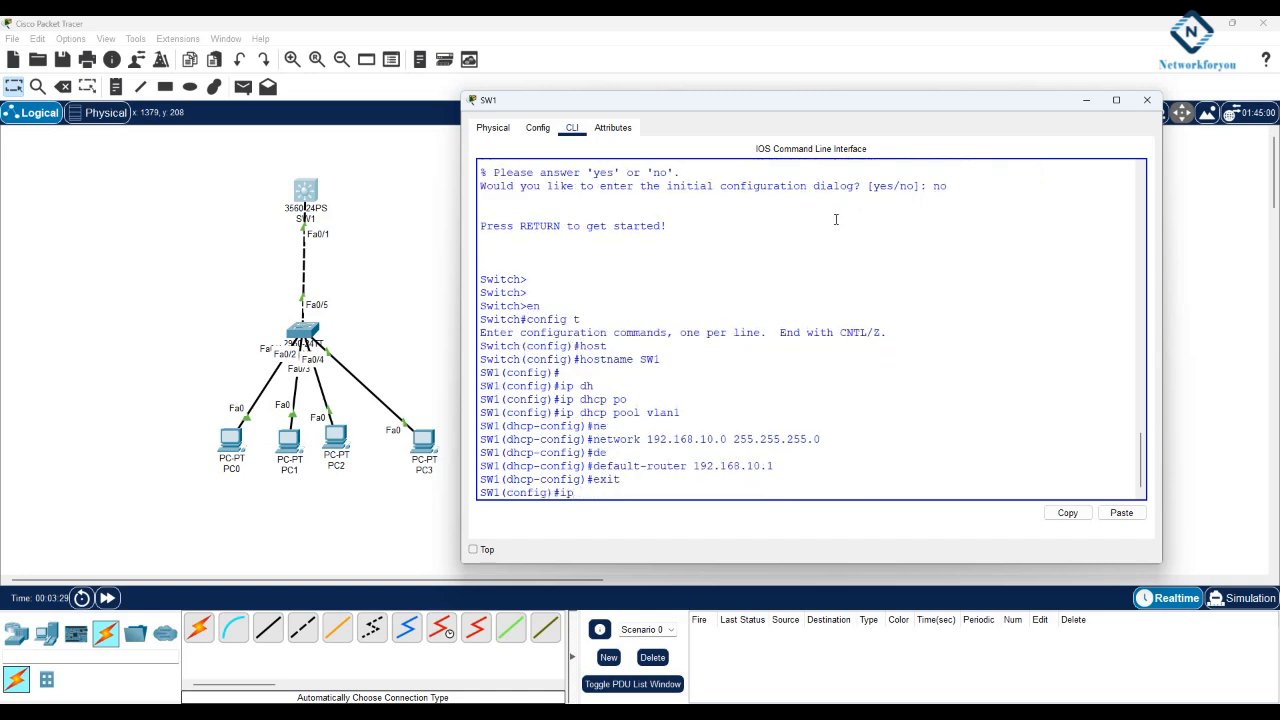
Exclude addresses 192.168.10.1 through 192.168.10.10 from DHCP.
text(ip dhcp excluded-address 1)
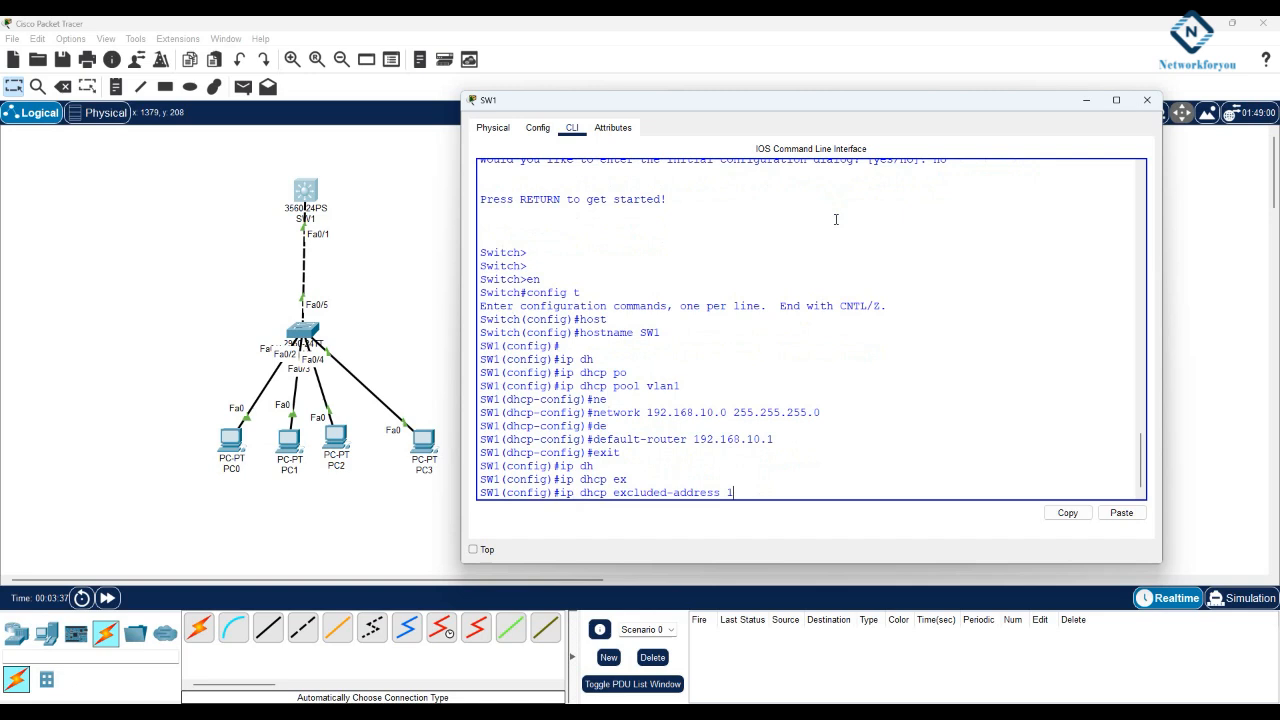
text(92.168.)
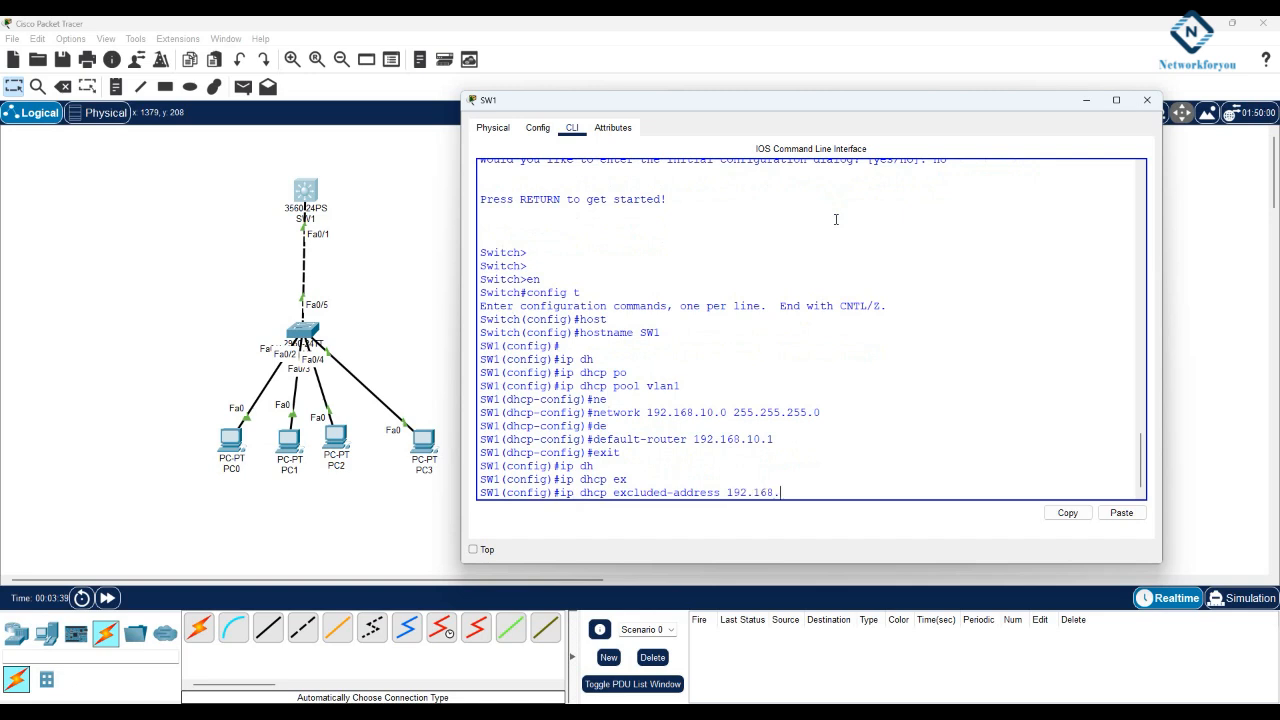
text(10.1)
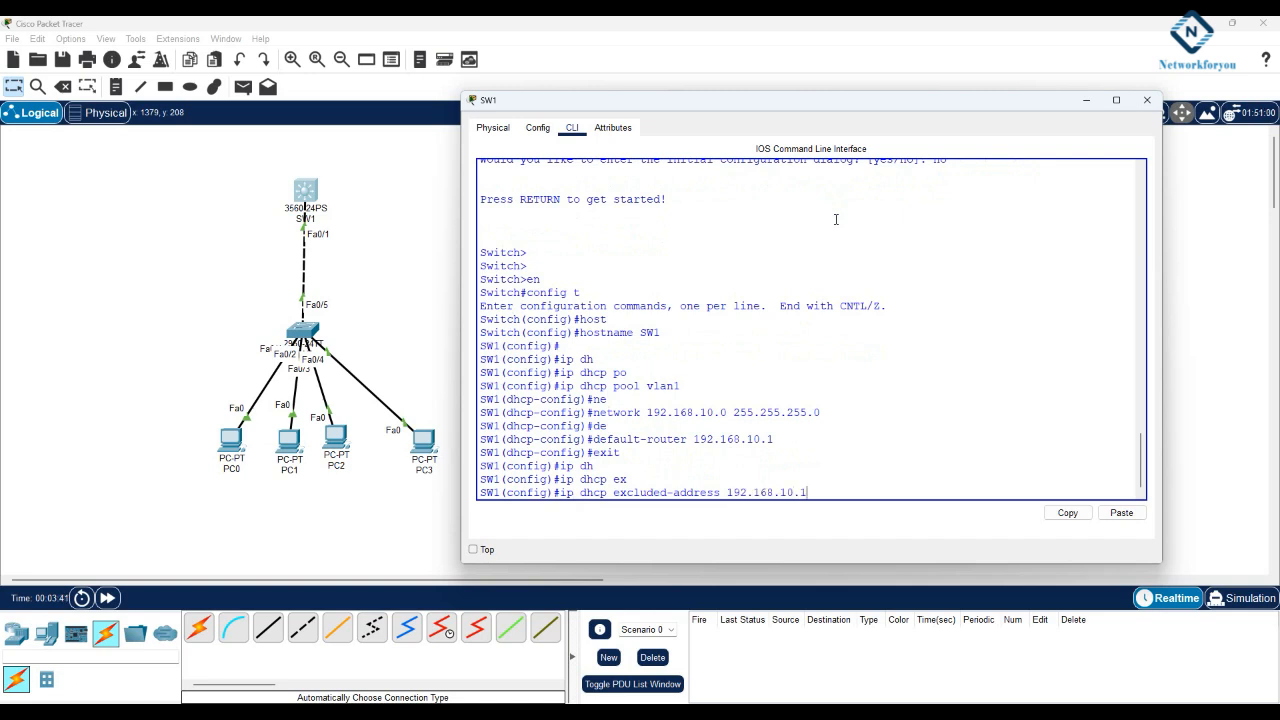
text(192.168.10.10)
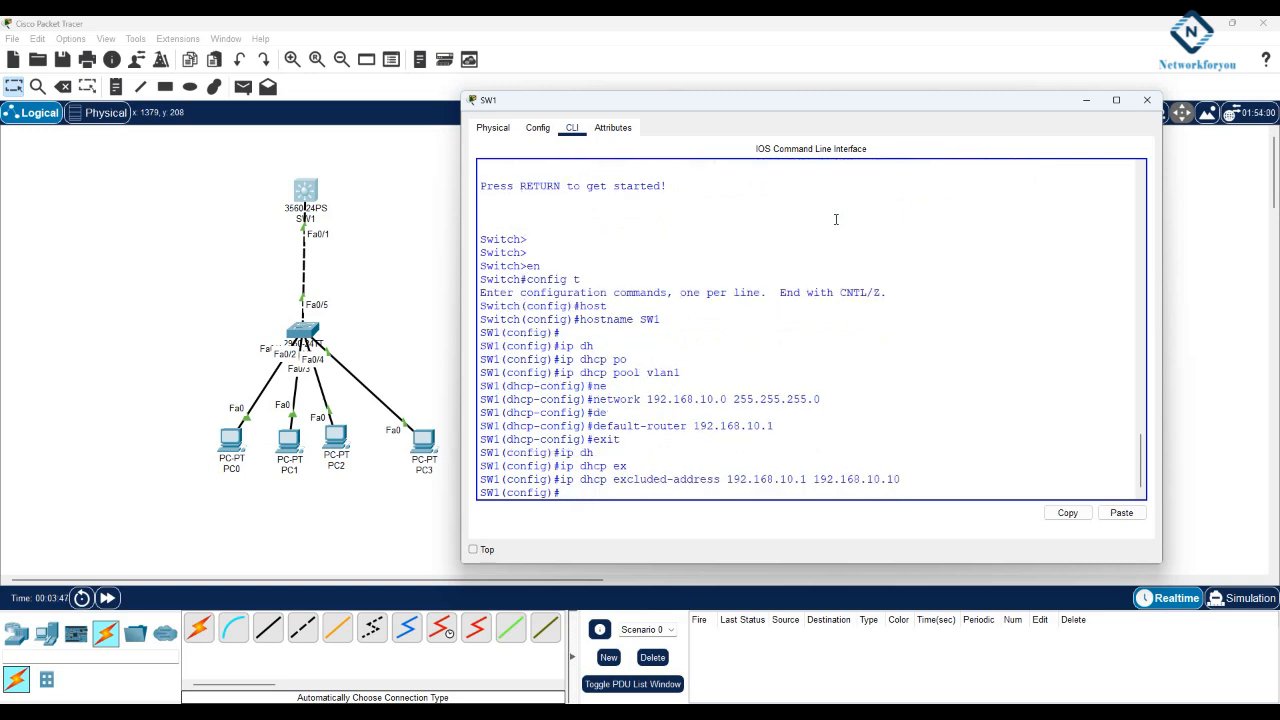
Give interface vlan 1 address 192.168.10.1 255.255.255.0, bring it up and exit.
text(int vlan 1)
text(ip)
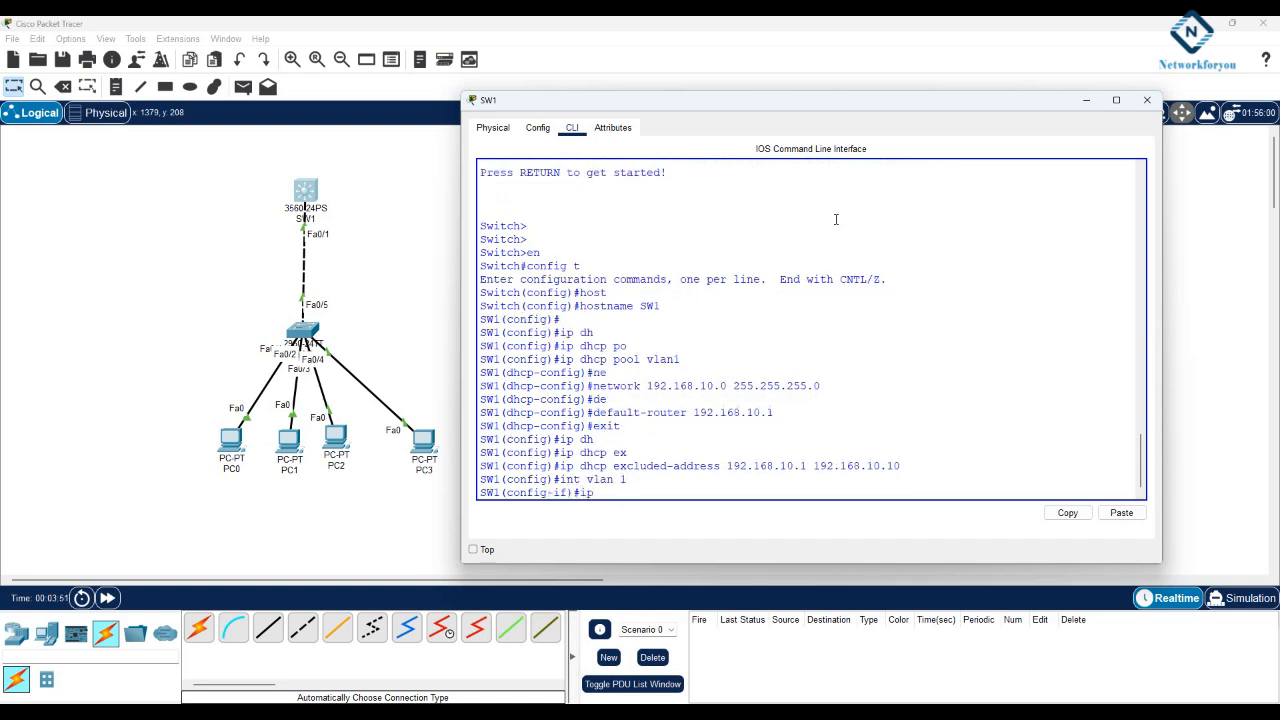
text(add 192.168.10.1)
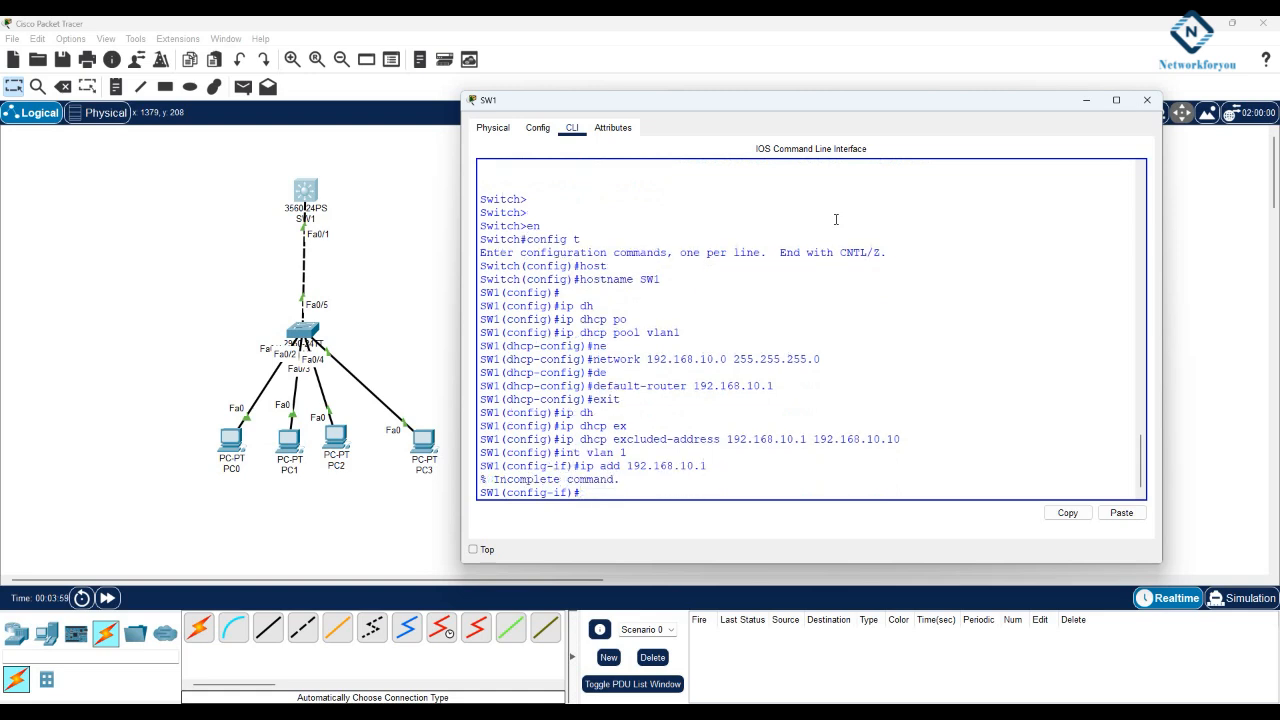
text(ip add 192.168.10.1)
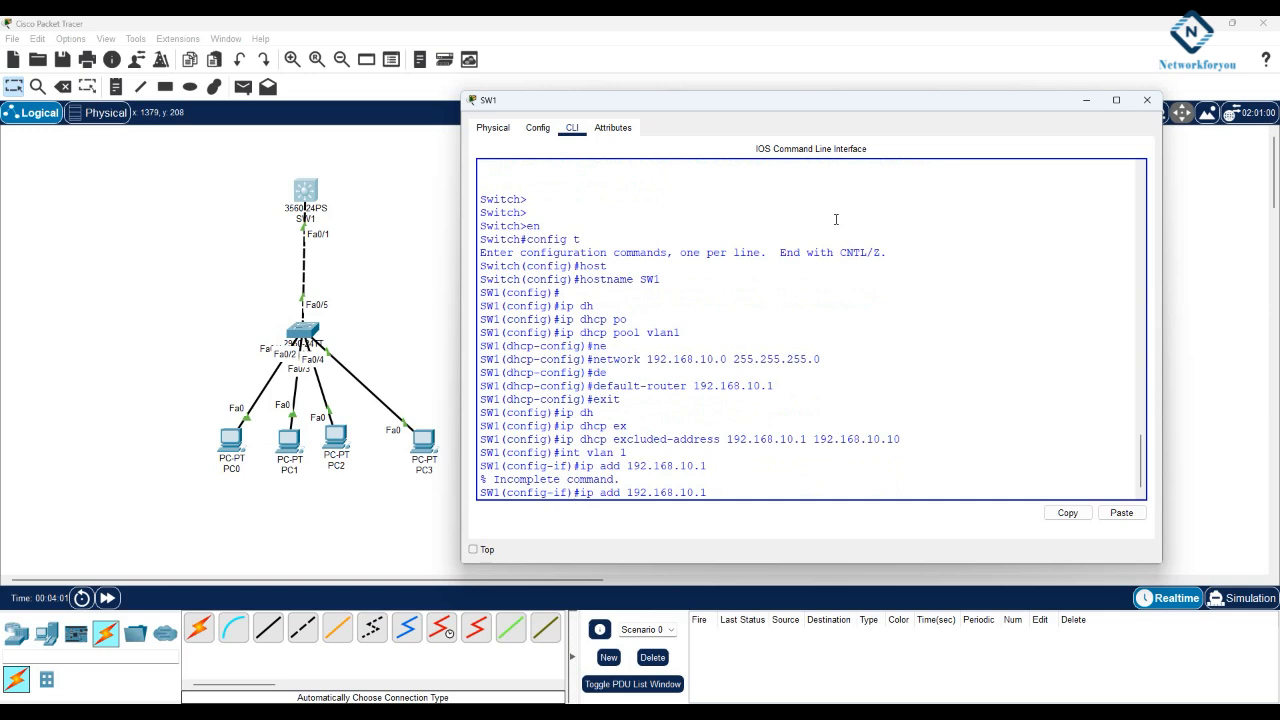
text(255.255.255.0)
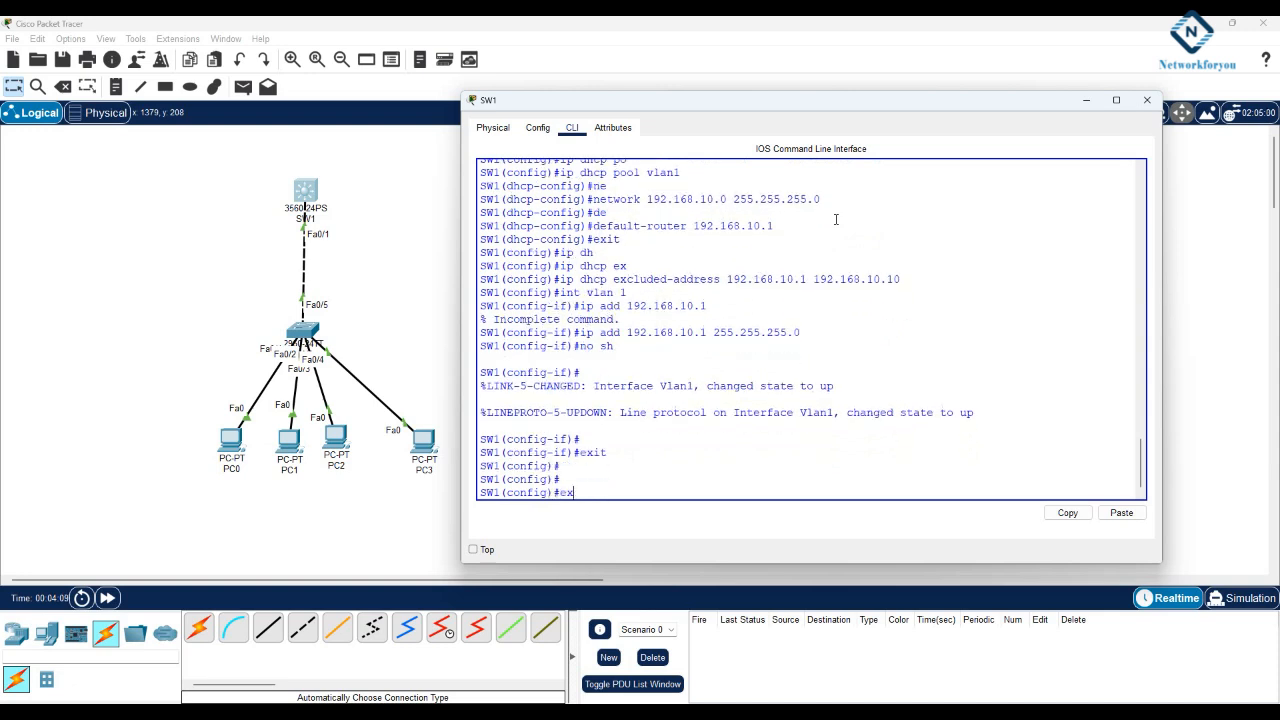
text(exit)
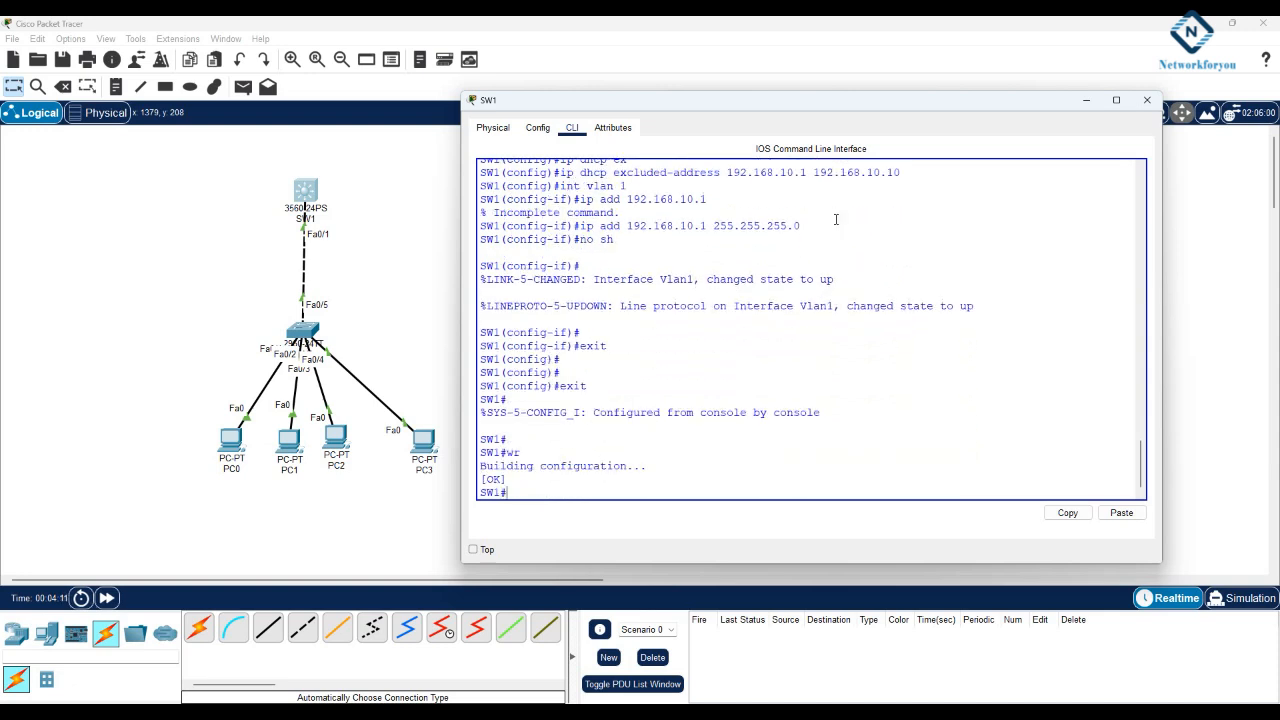
mouse_move(250, 434)
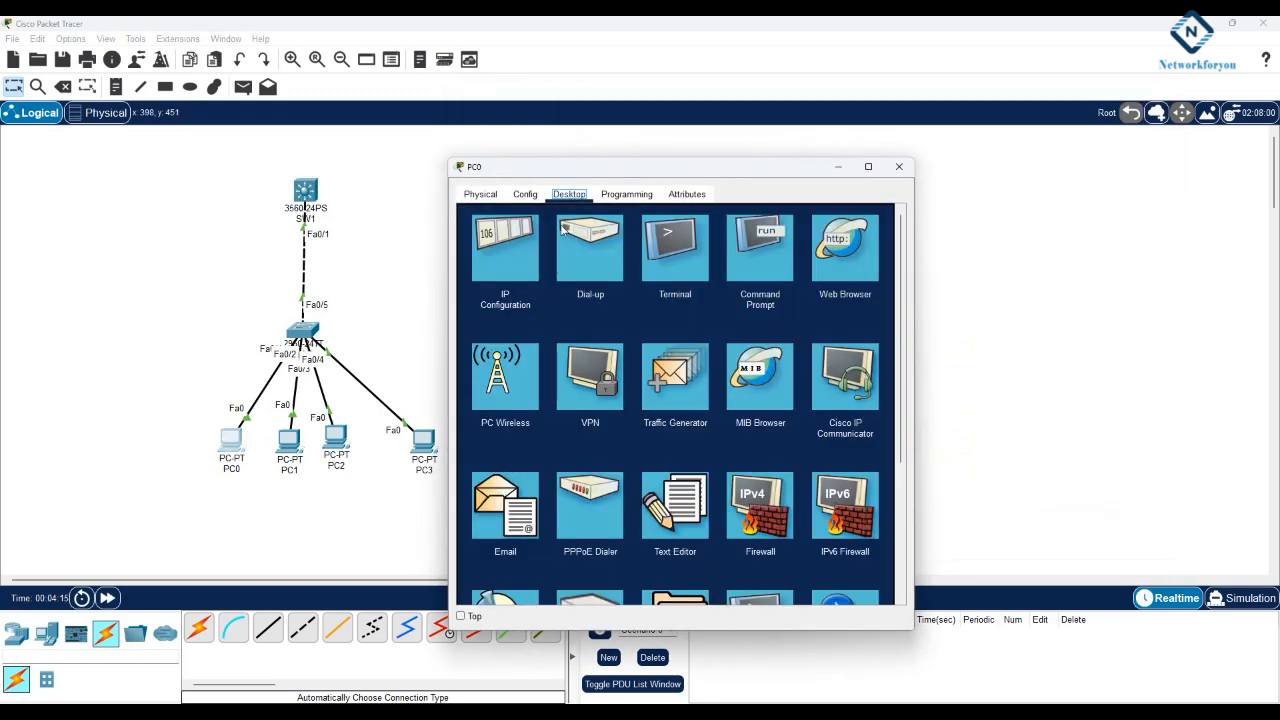
Review the IP configuration of PC0 and PC1, then move on to PC2's desktop.
click(504, 244)
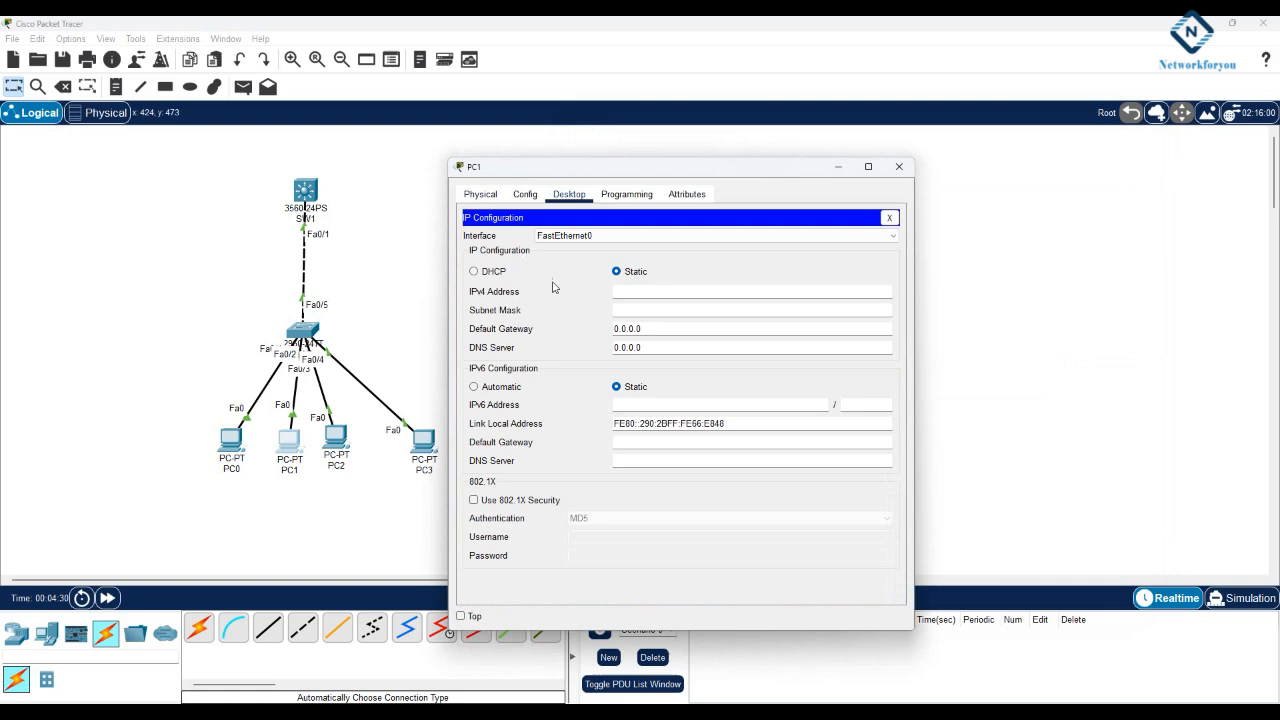
click(472, 272)
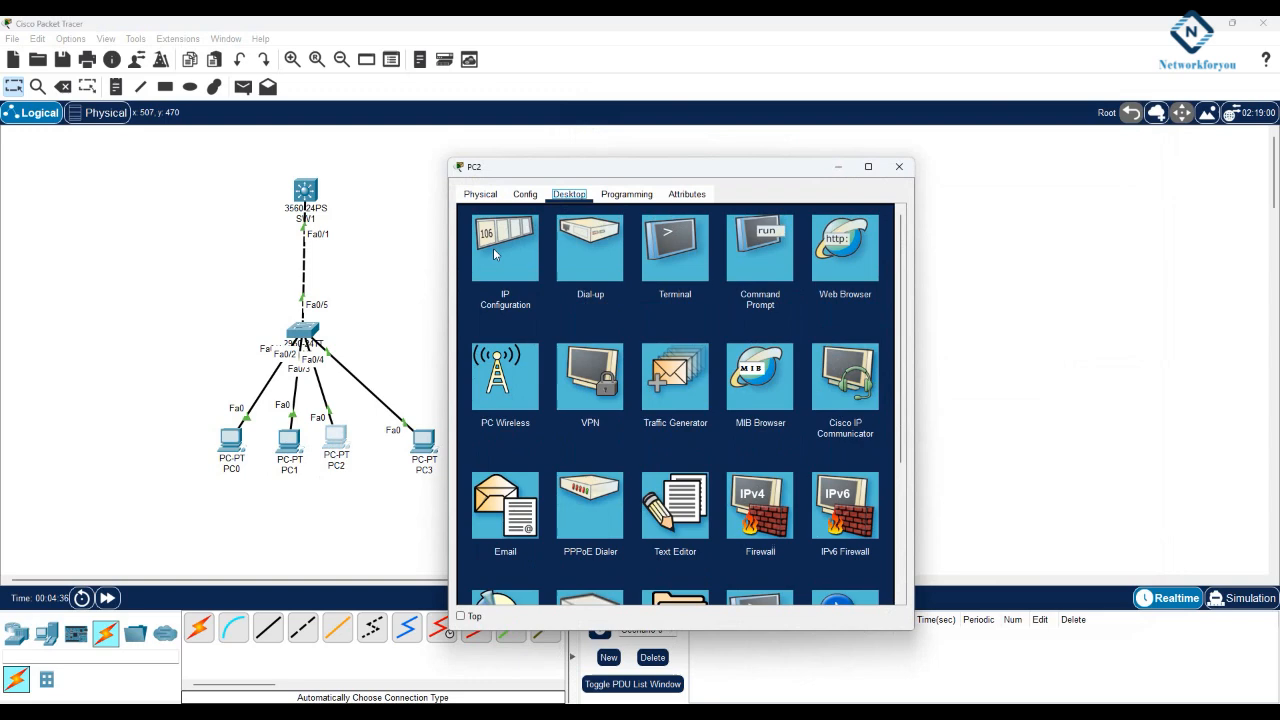
click(504, 244)
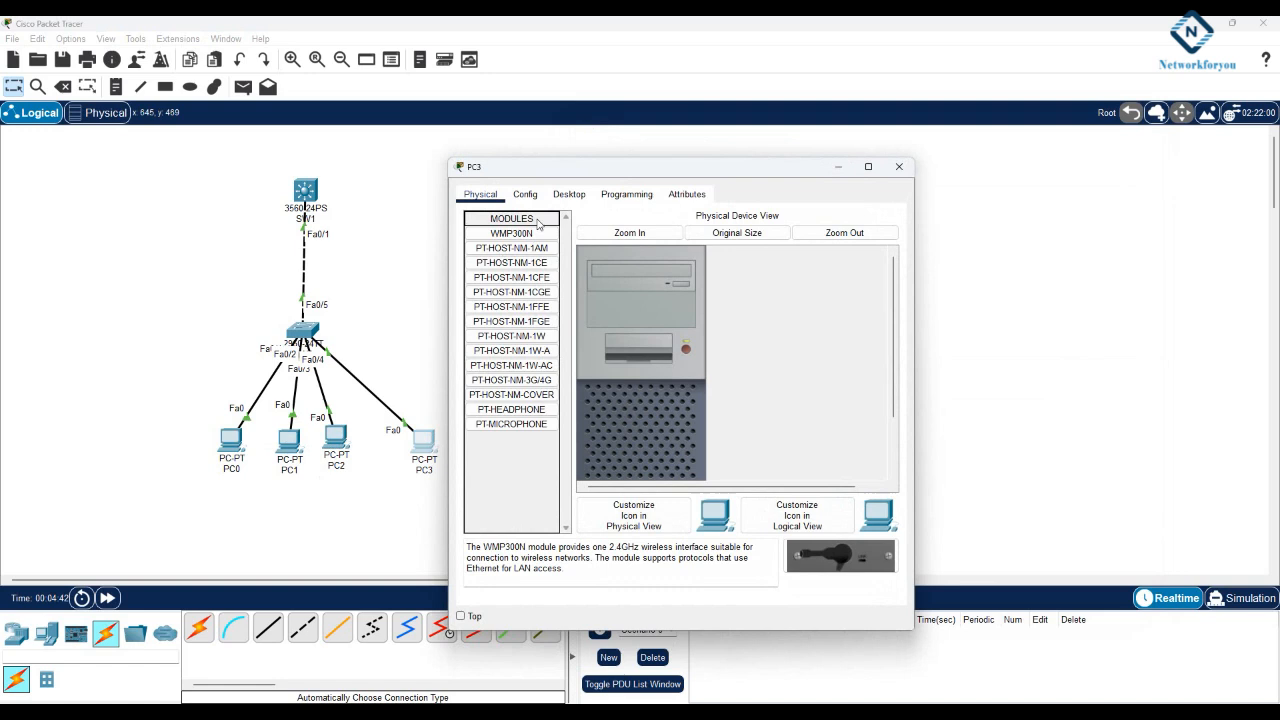
Open the Command Prompt from PC3's desktop.
click(568, 192)
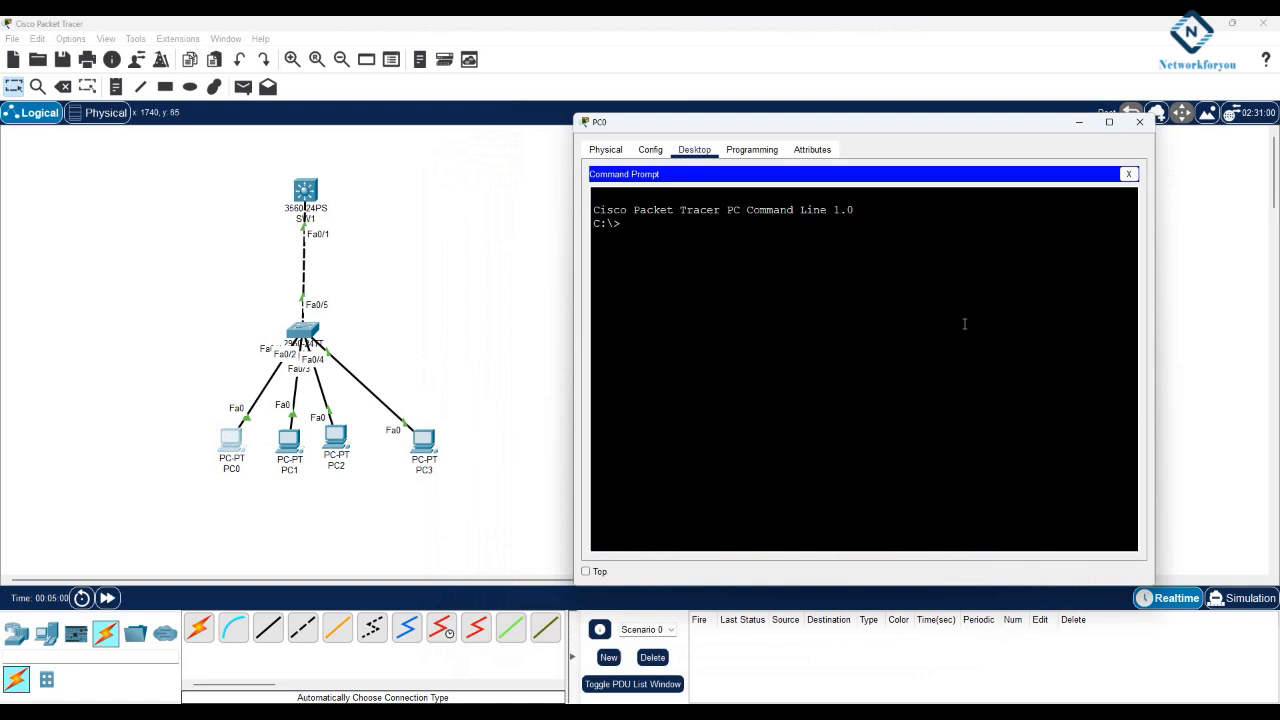
Ping 192.168.10.14 from PC3 and confirm all replies are received.
text(ping)
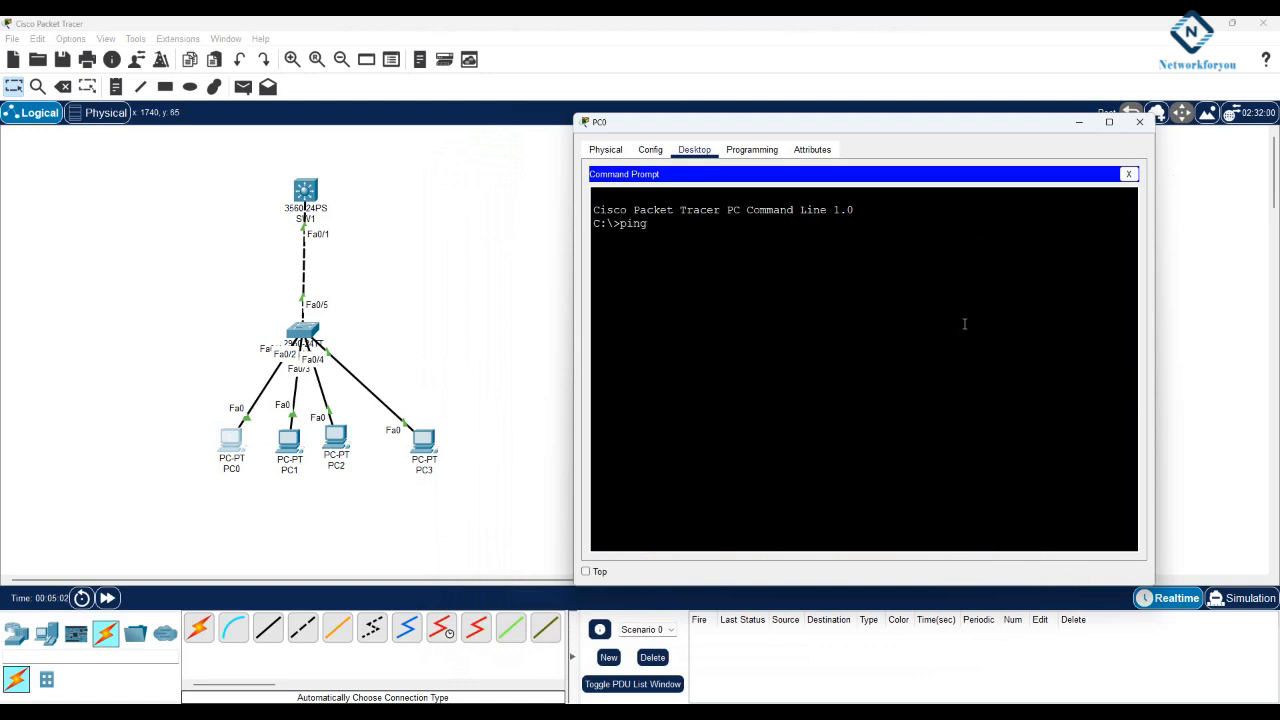
text(192.168)
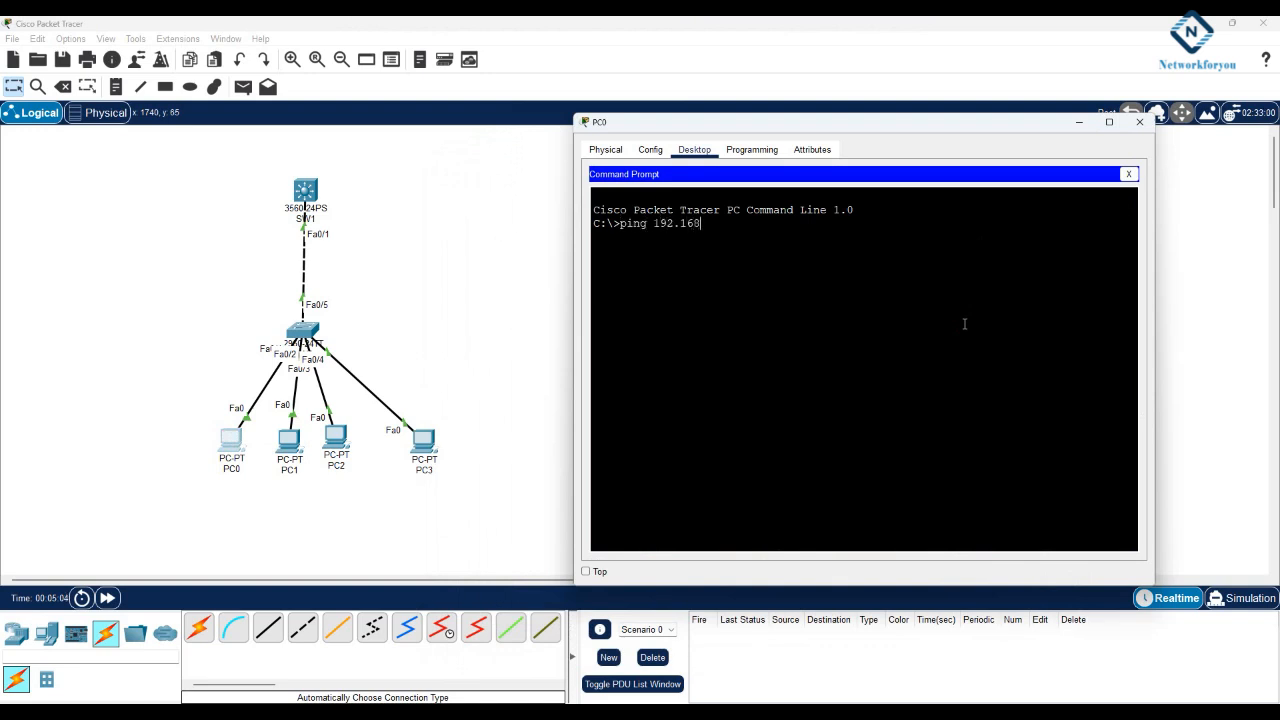
text(.10.4)
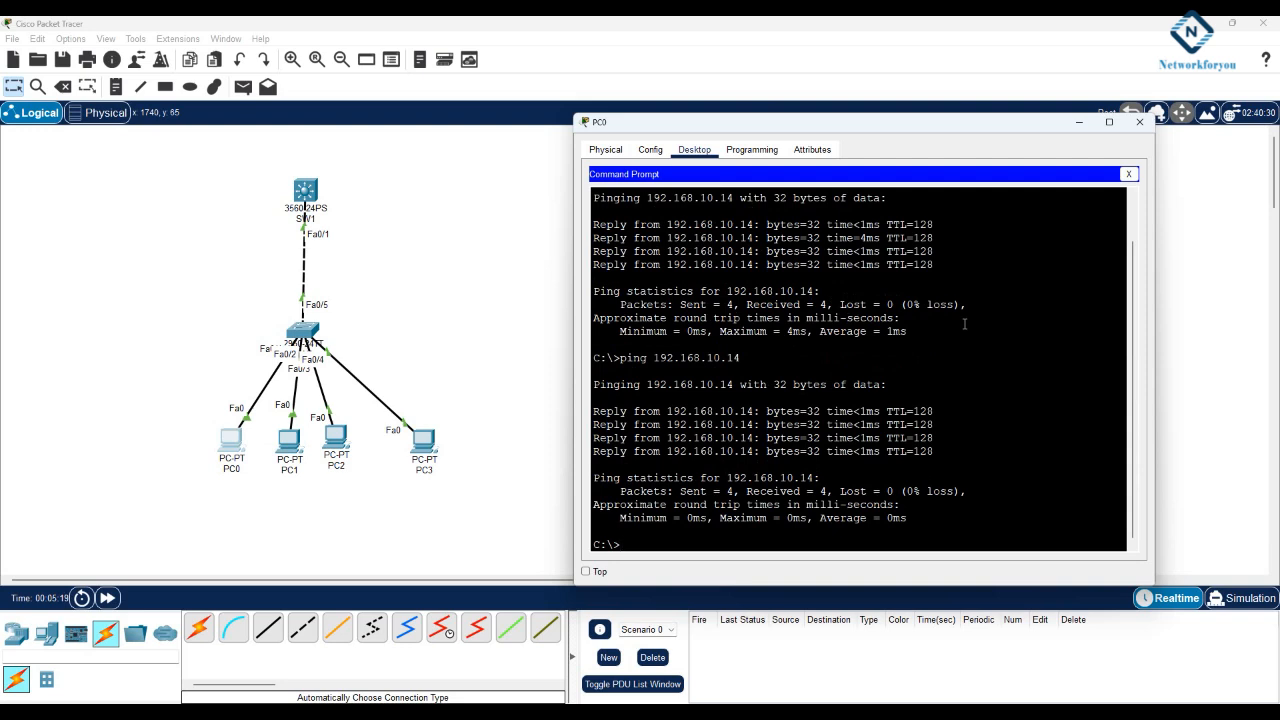
mouse_move(300, 554)
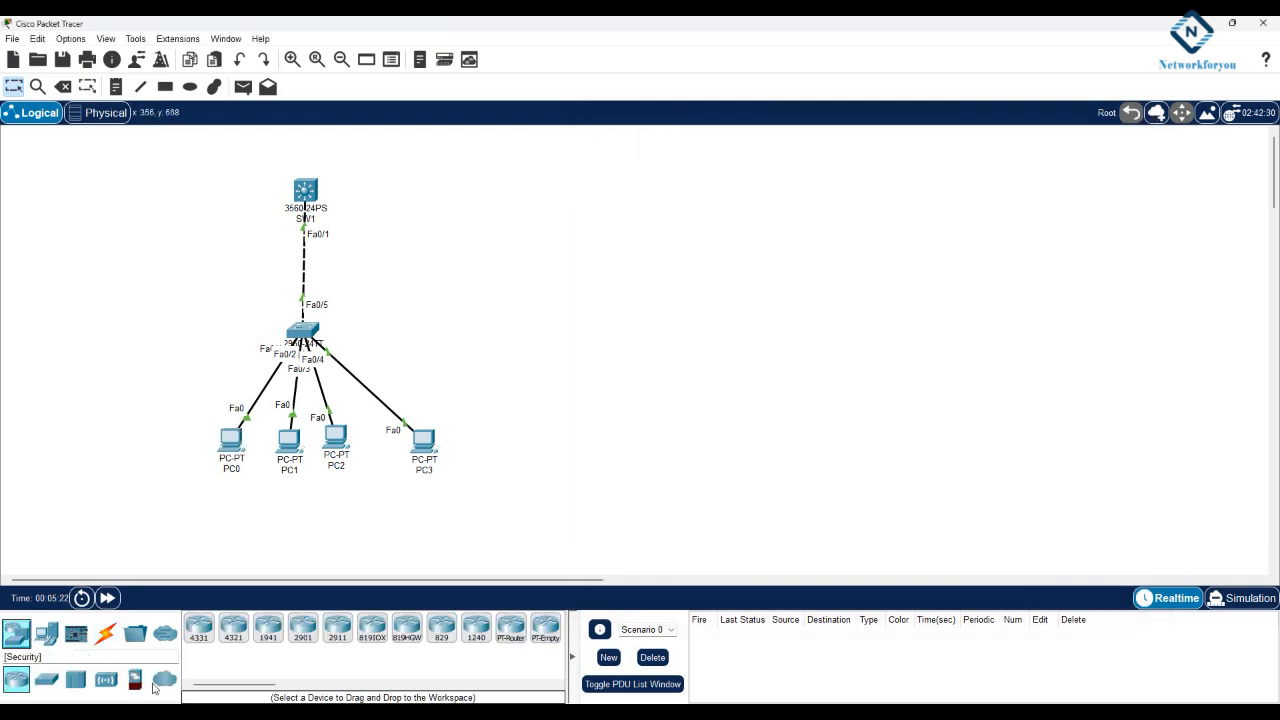
Add a second 2960 switch cabled to SW2 and connect three new PCs to it with automatic cables.
click(46, 676)
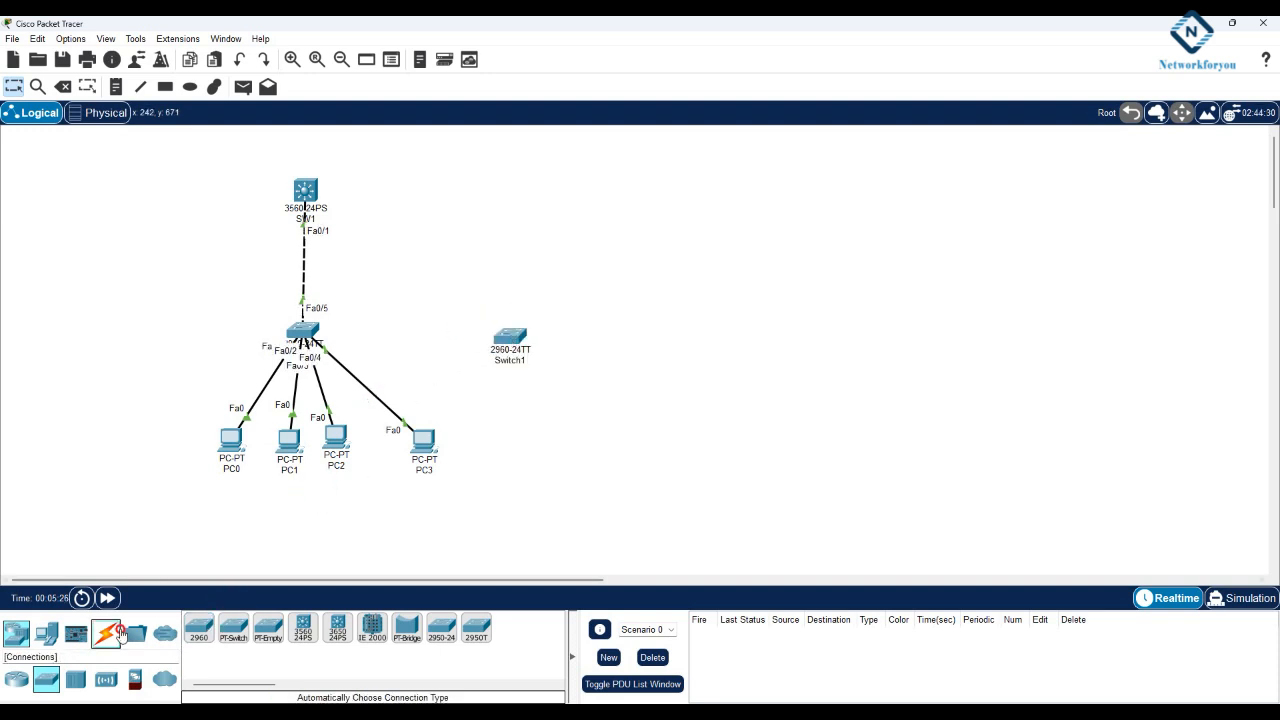
click(104, 632)
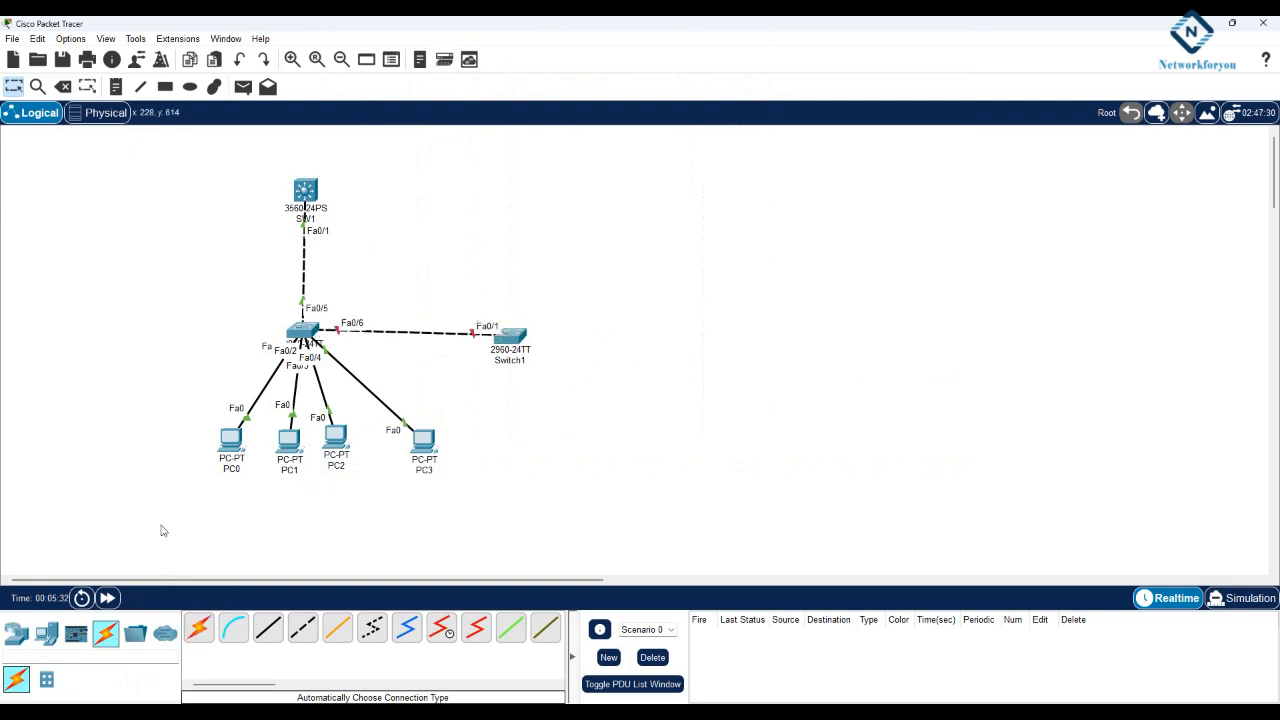
click(46, 634)
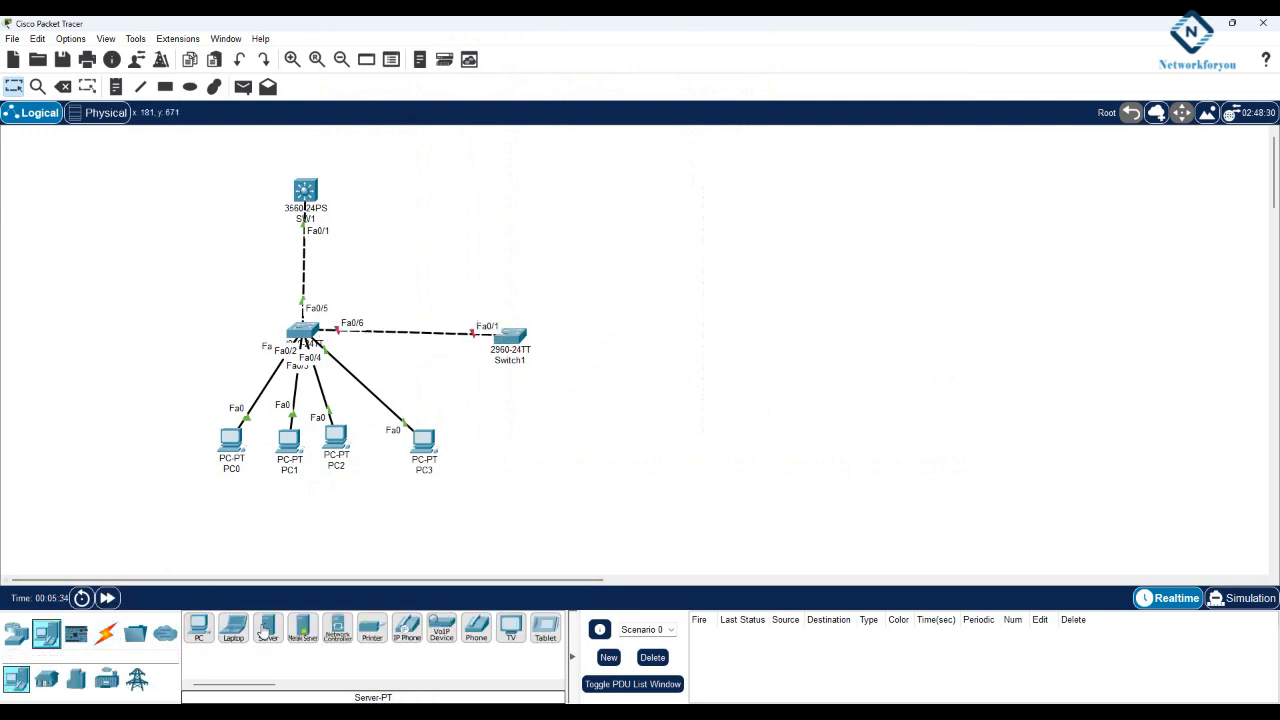
click(508, 436)
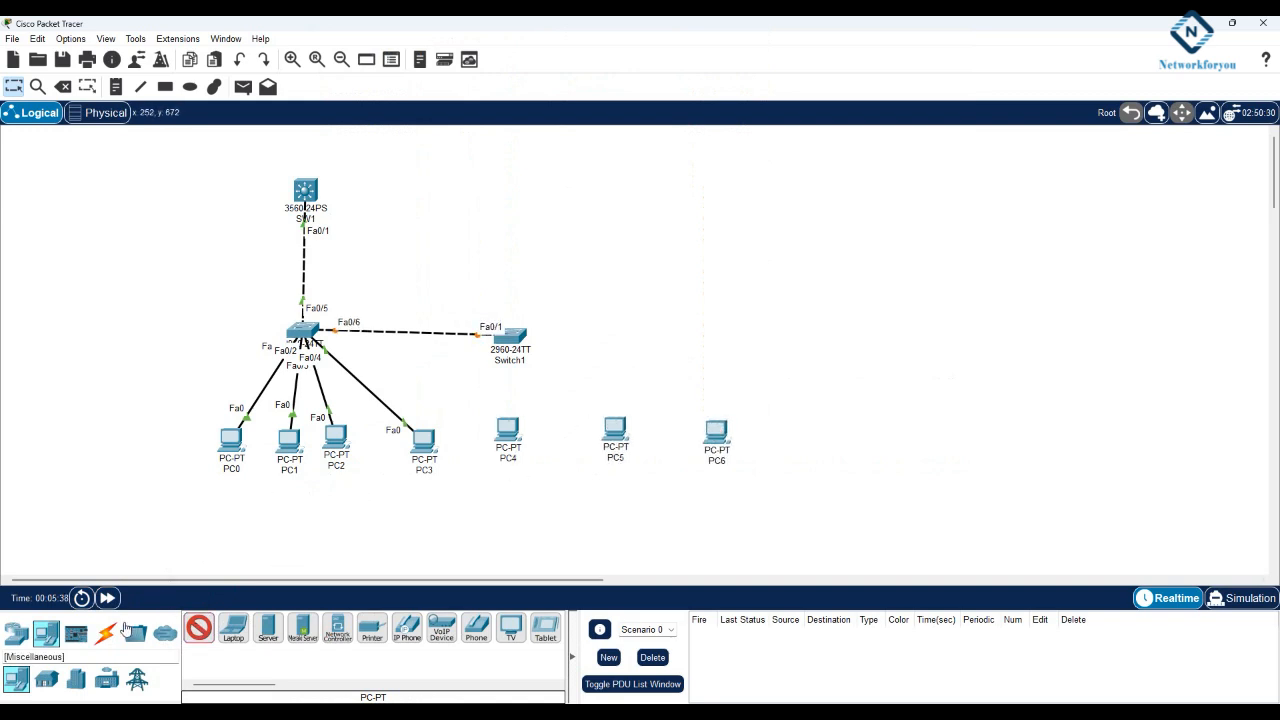
click(104, 630)
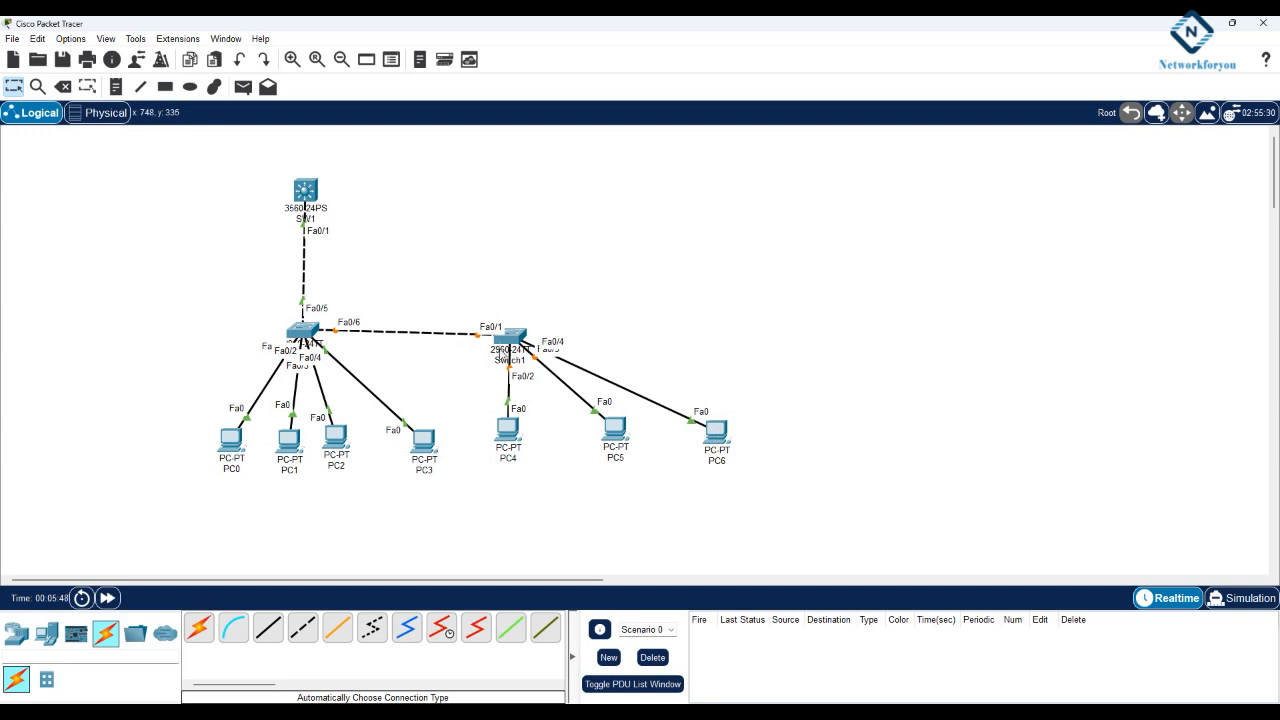
mouse_move(476, 352)
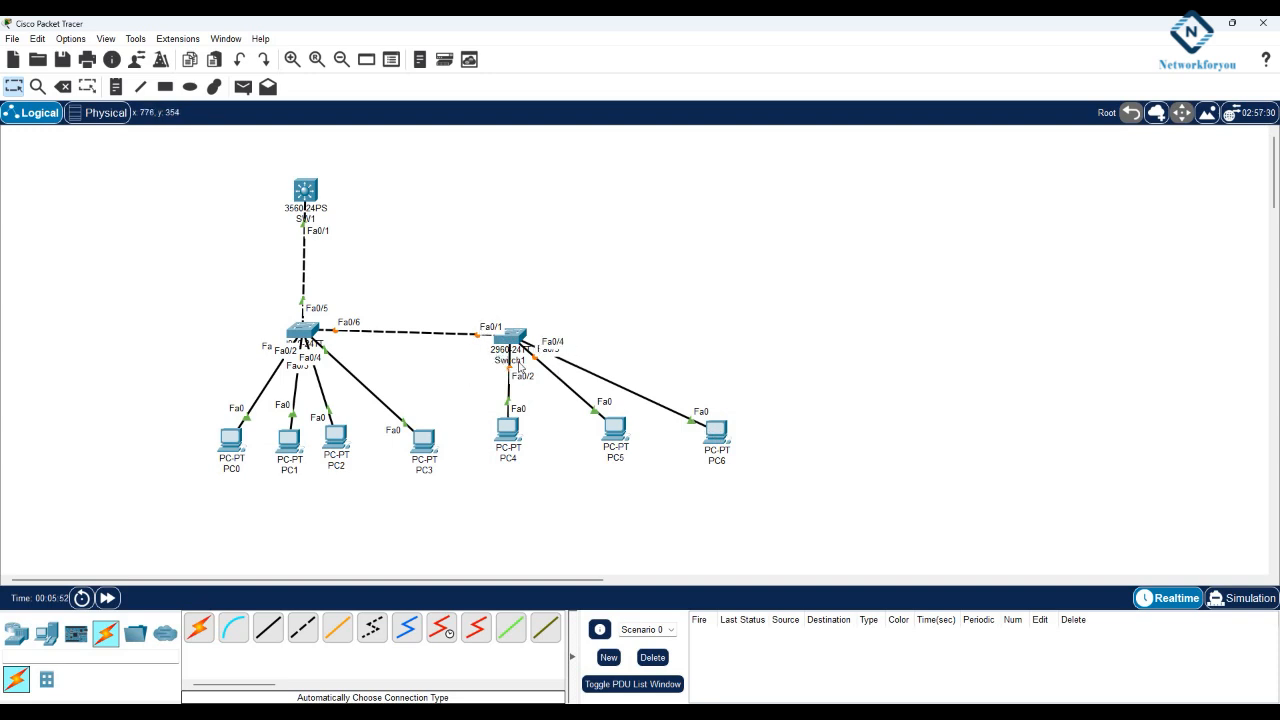
mouse_move(524, 374)
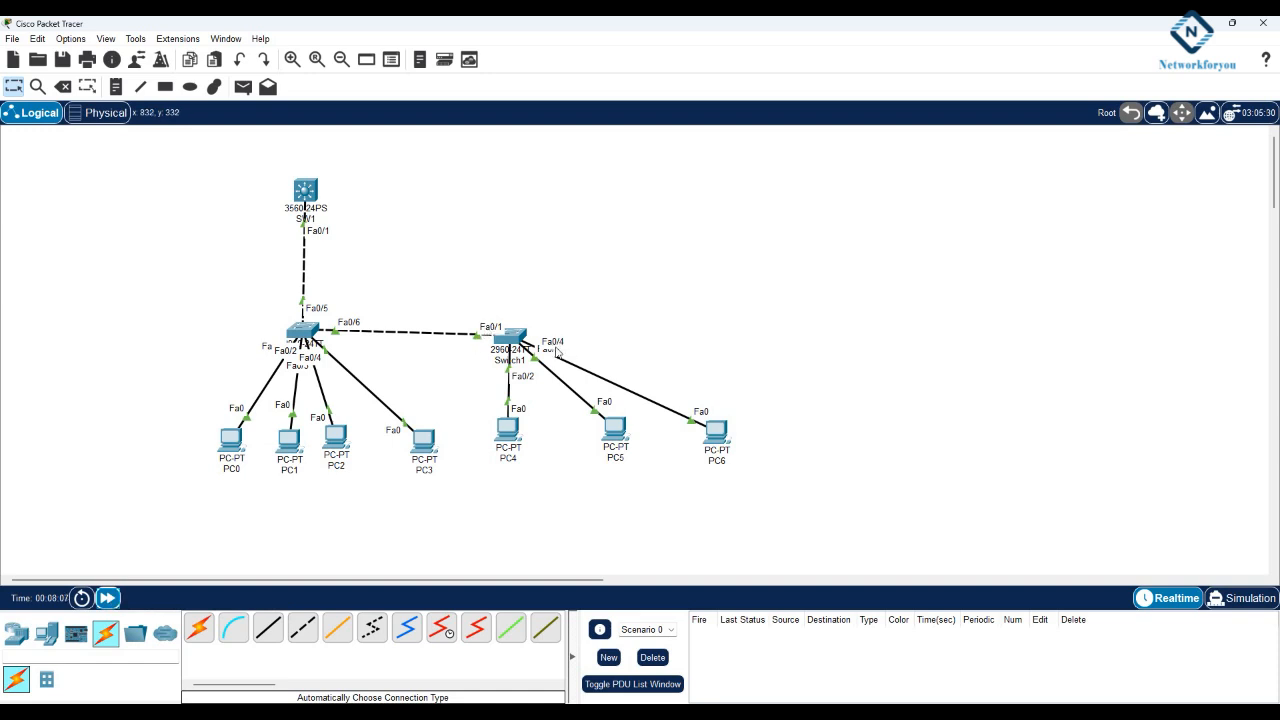
mouse_move(564, 544)
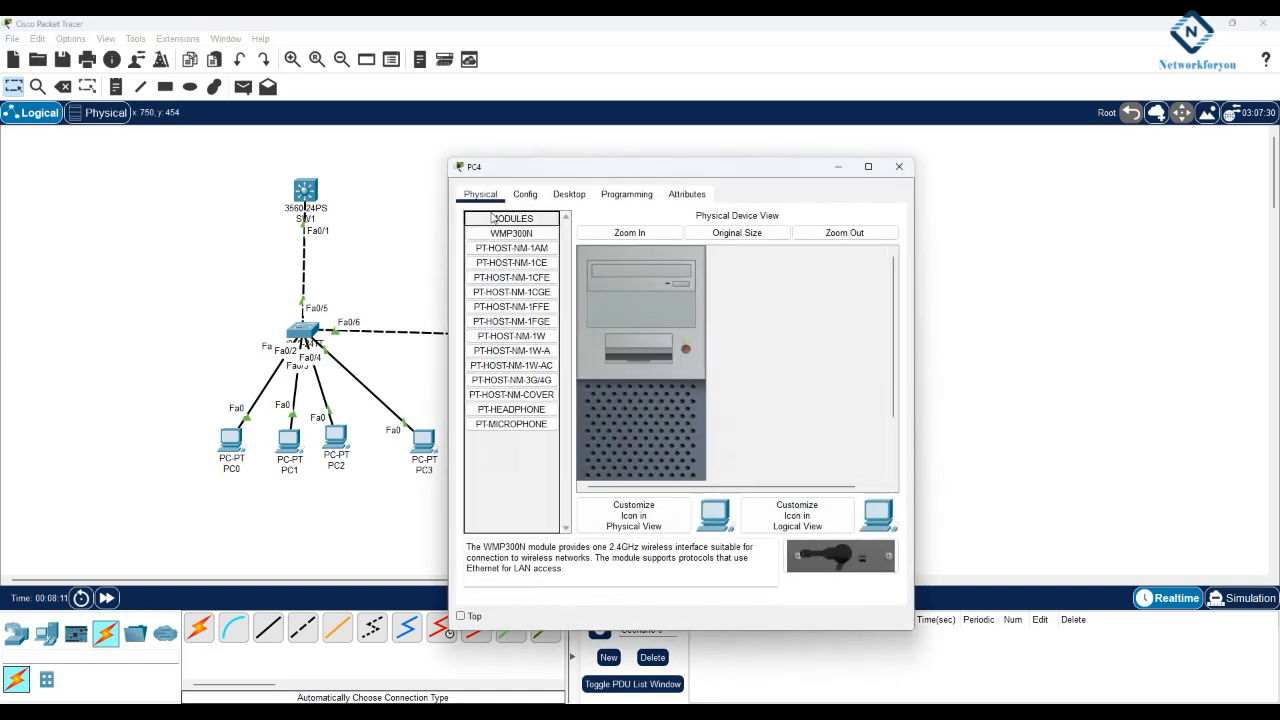
Set PC4, PC5 and PC6 to DHCP so each obtains a 192.168.10.x address.
click(568, 194)
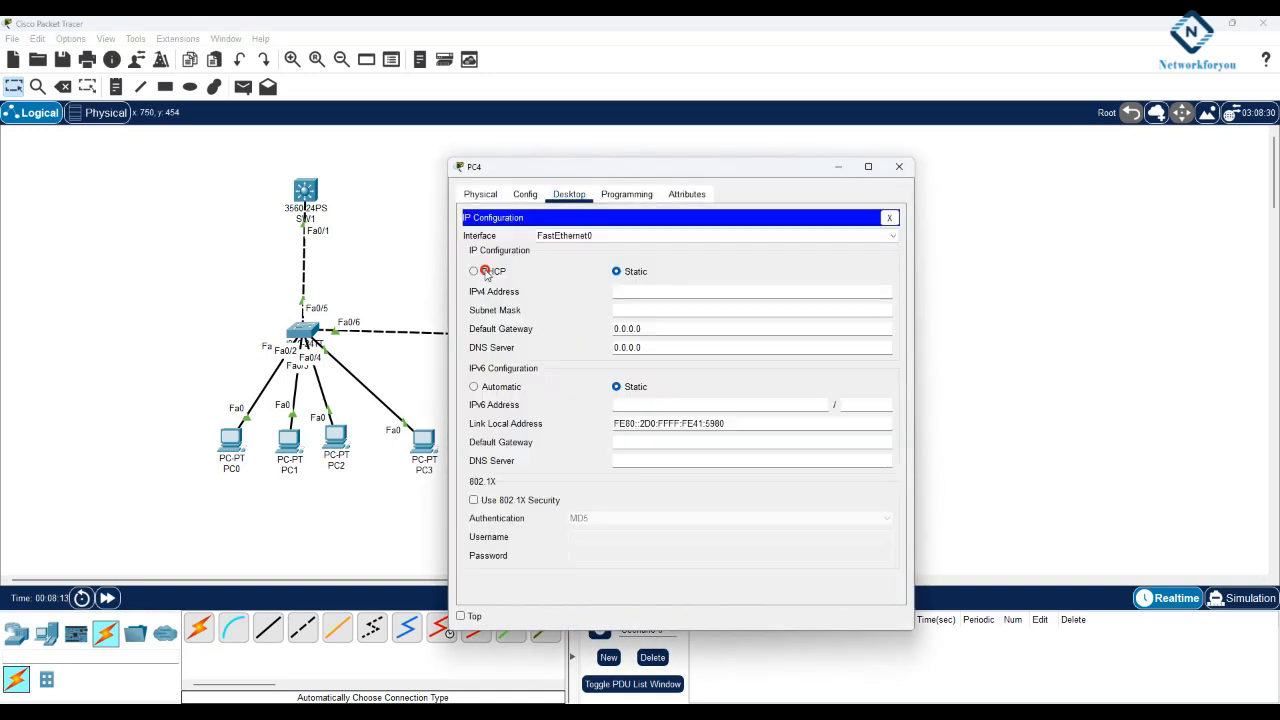
click(472, 272)
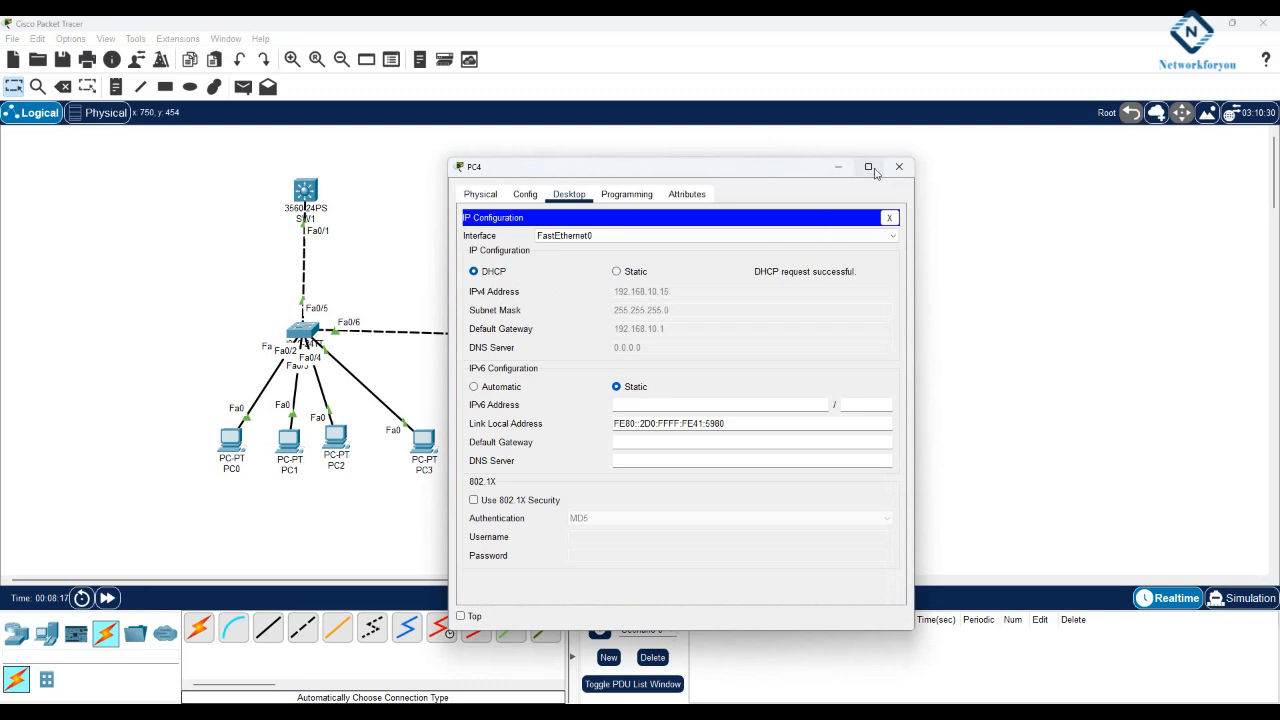
click(898, 164)
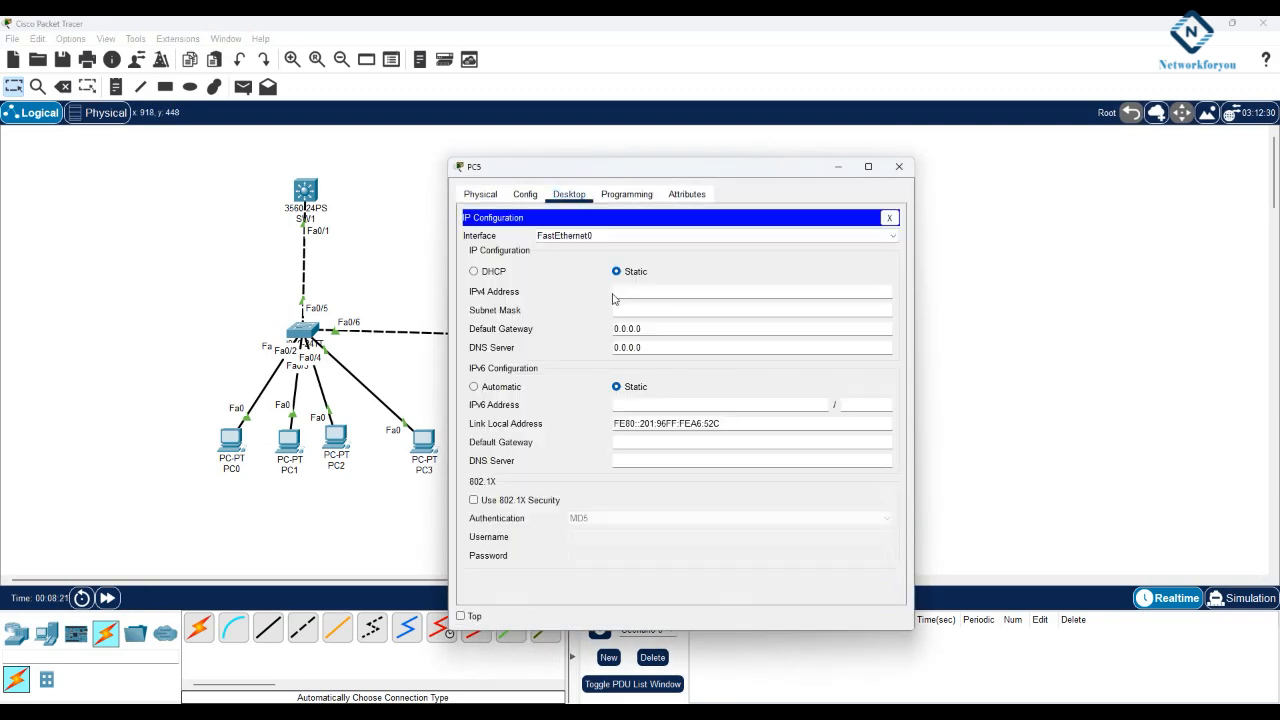
click(472, 272)
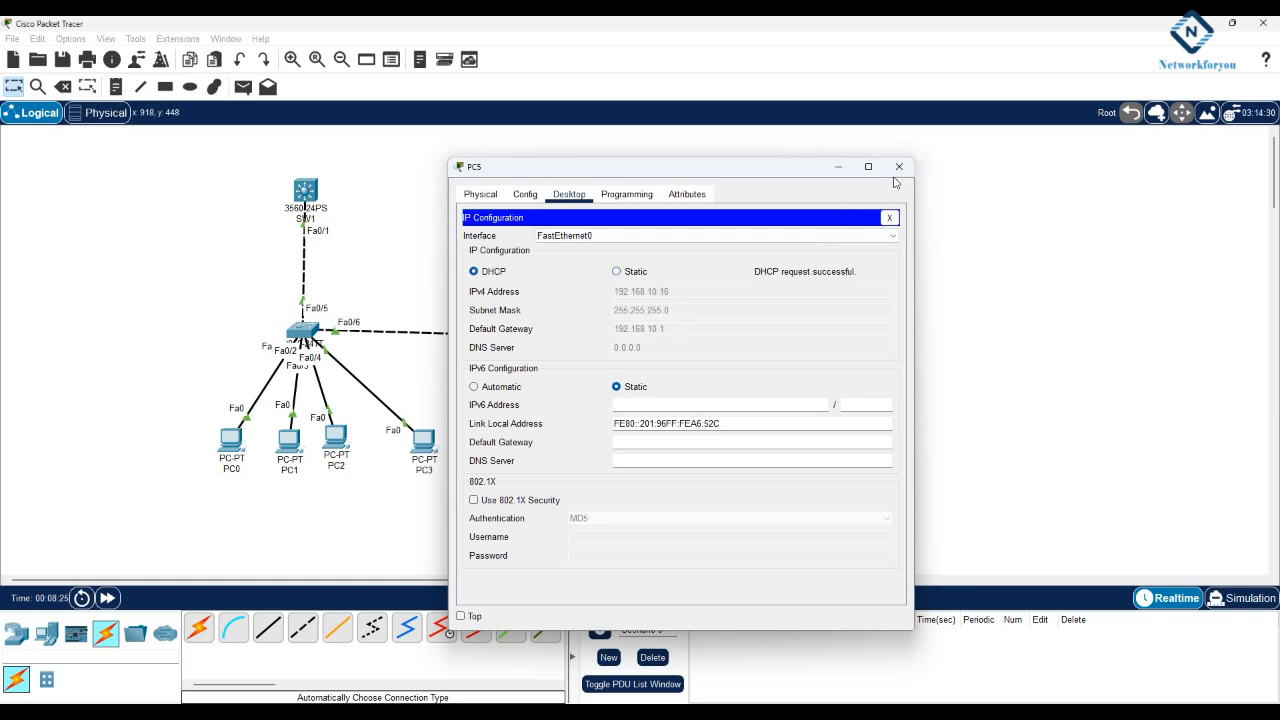
click(480, 196)
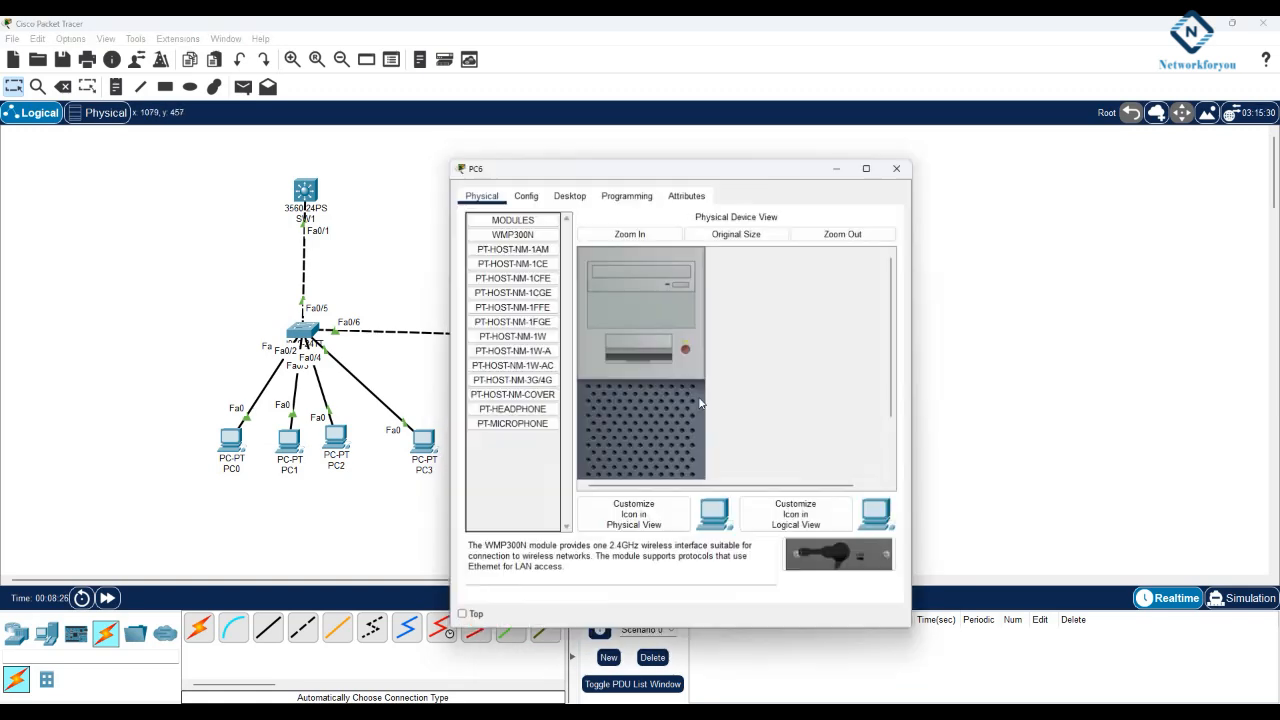
click(568, 196)
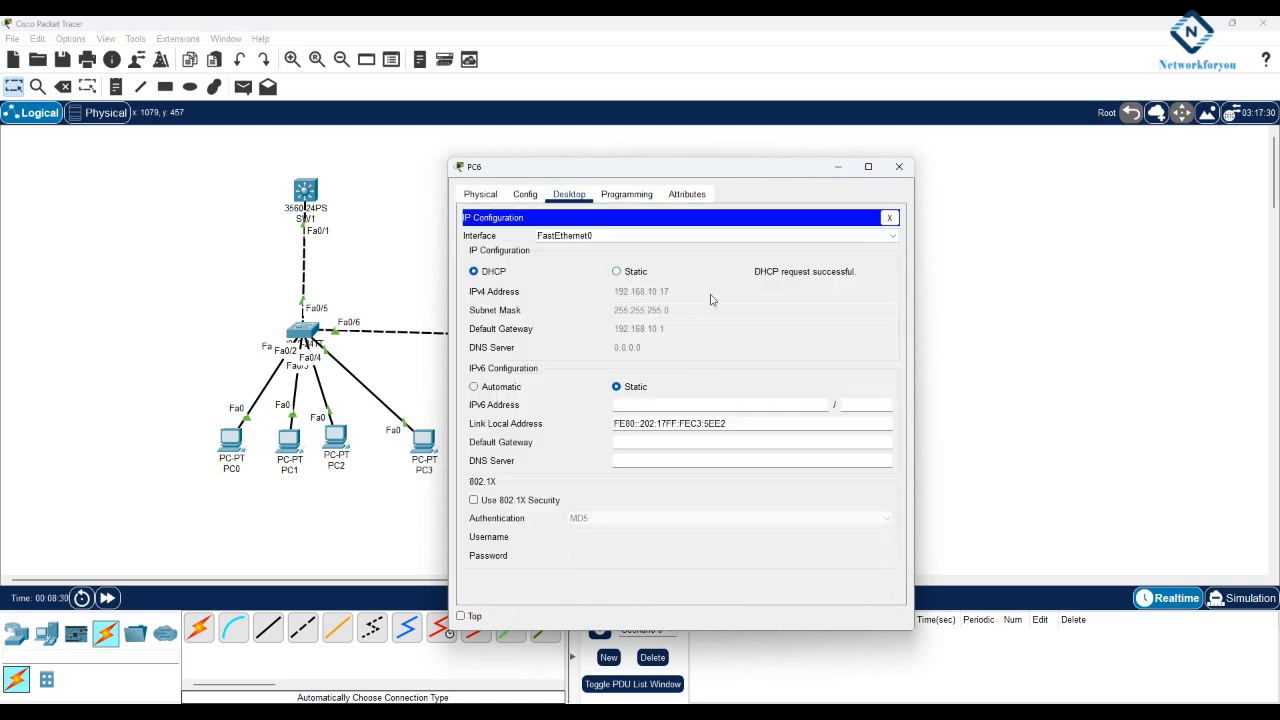
click(898, 166)
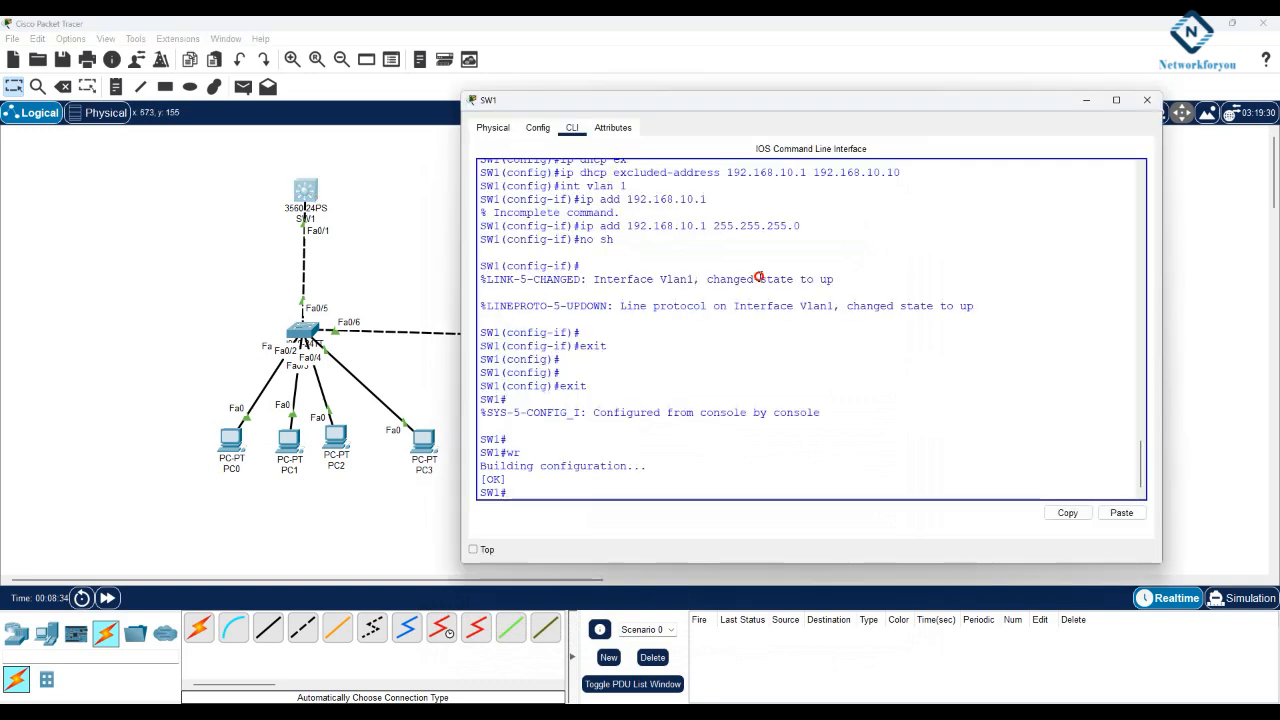
Run 'sh run | sec dhcp' on SW1 and copy the pool and excluded-address lines.
text(sh run | sec dhcp)
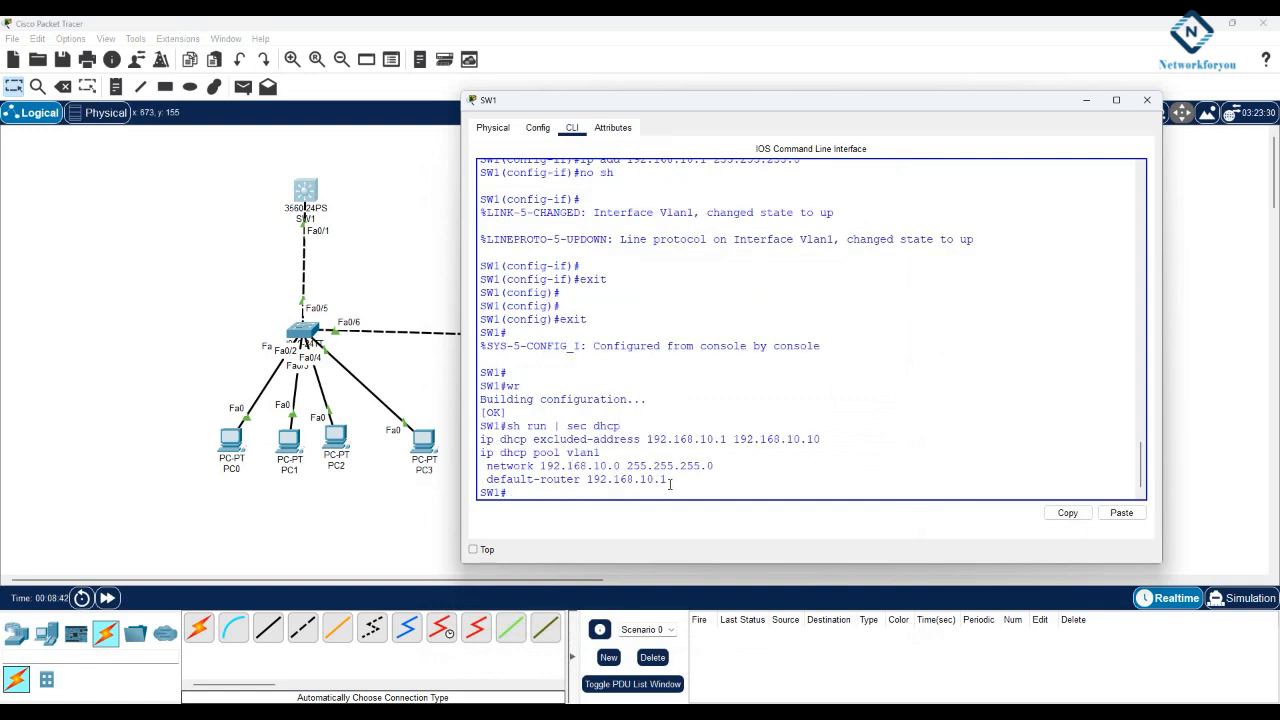
drag(482, 440, 668, 480)
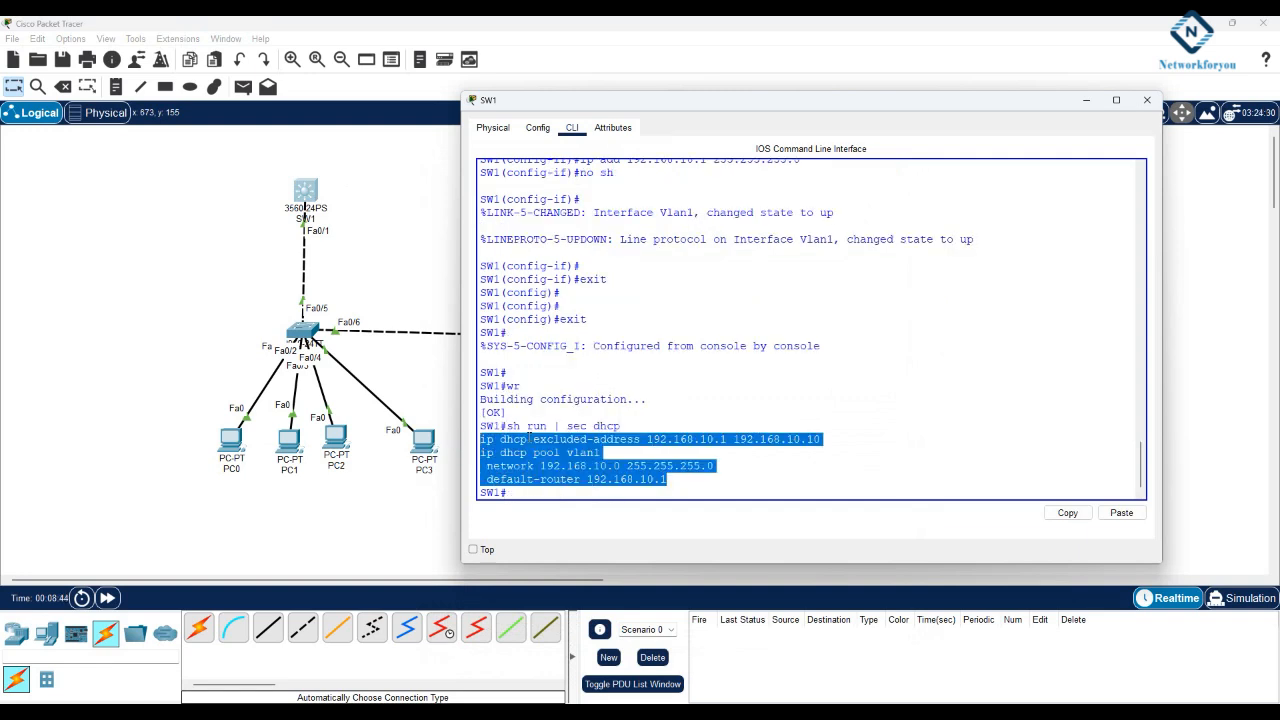
mouse_move(418, 264)
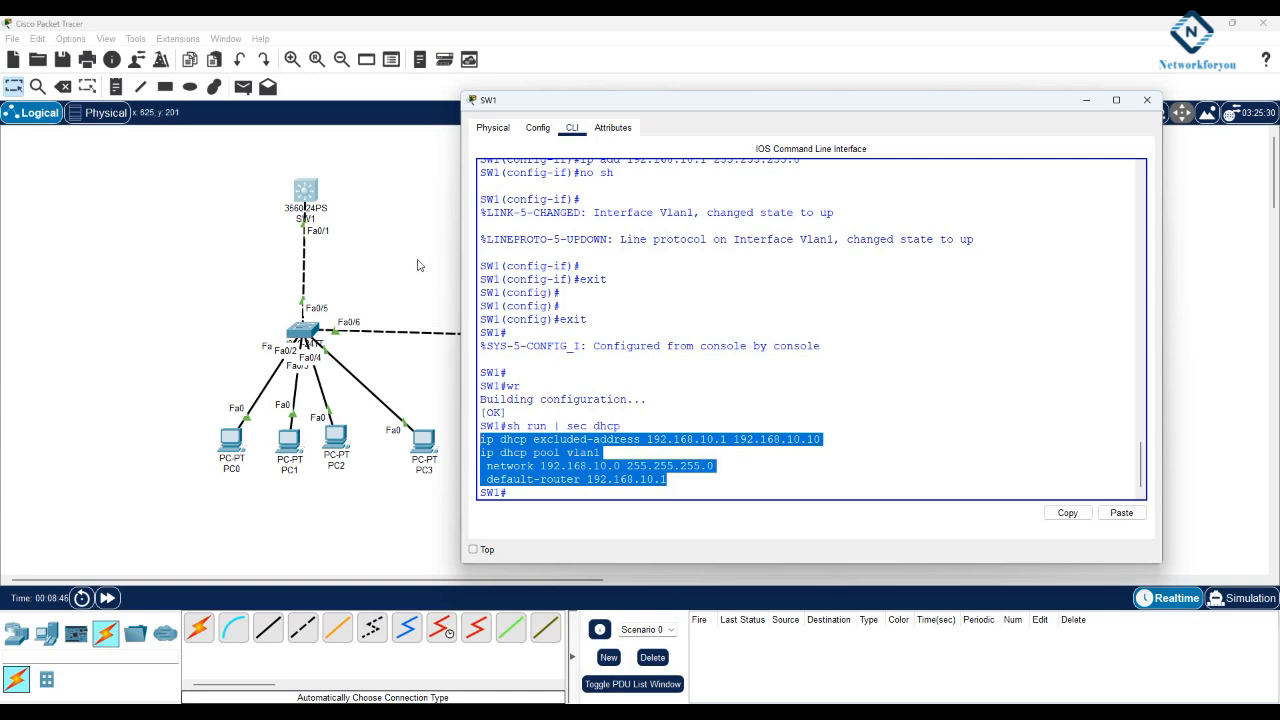
mouse_move(480, 332)
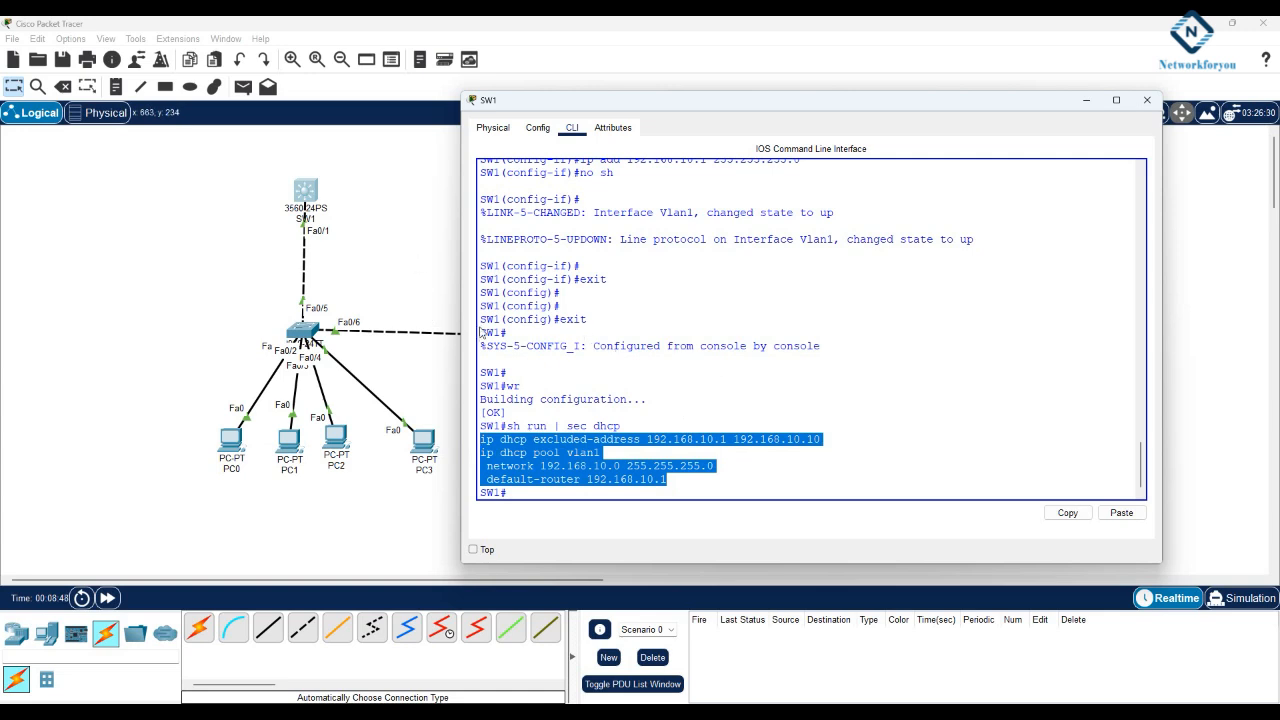
click(1146, 100)
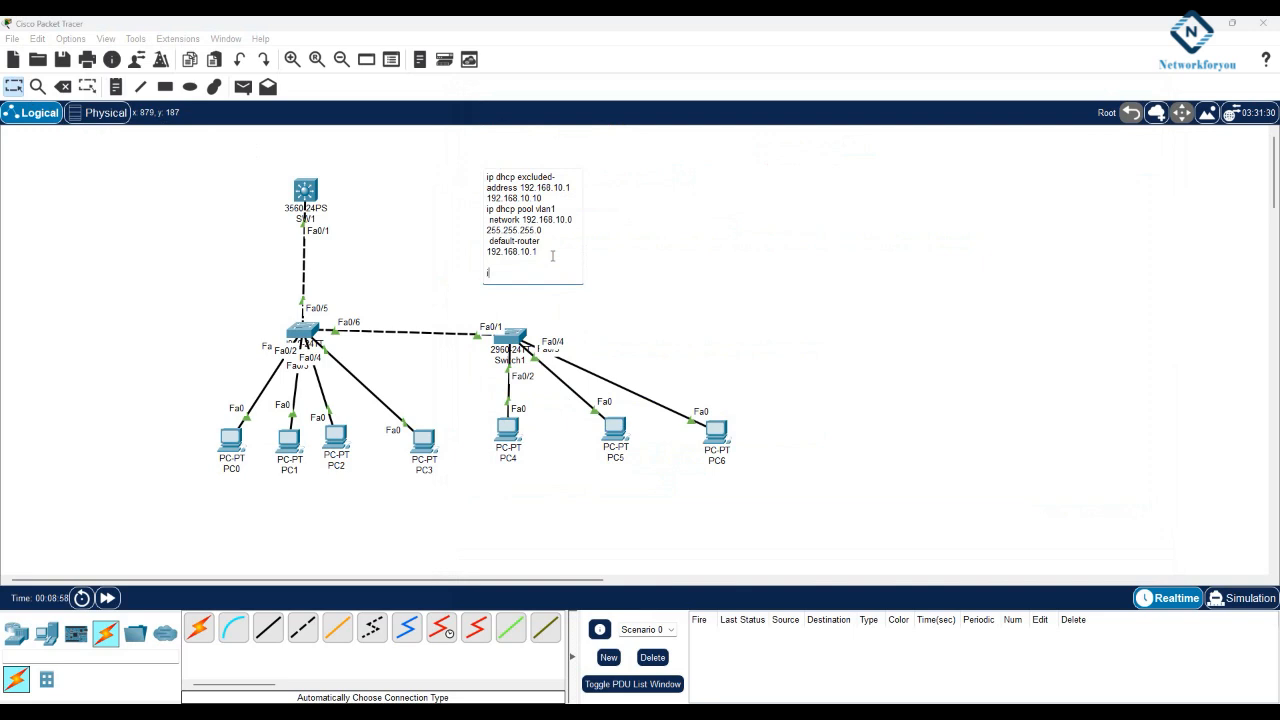
Add 'int vlan 1' and 'ip add 192.168.10.1 255.255.255.0' lines to the canvas note.
text(int vlan)
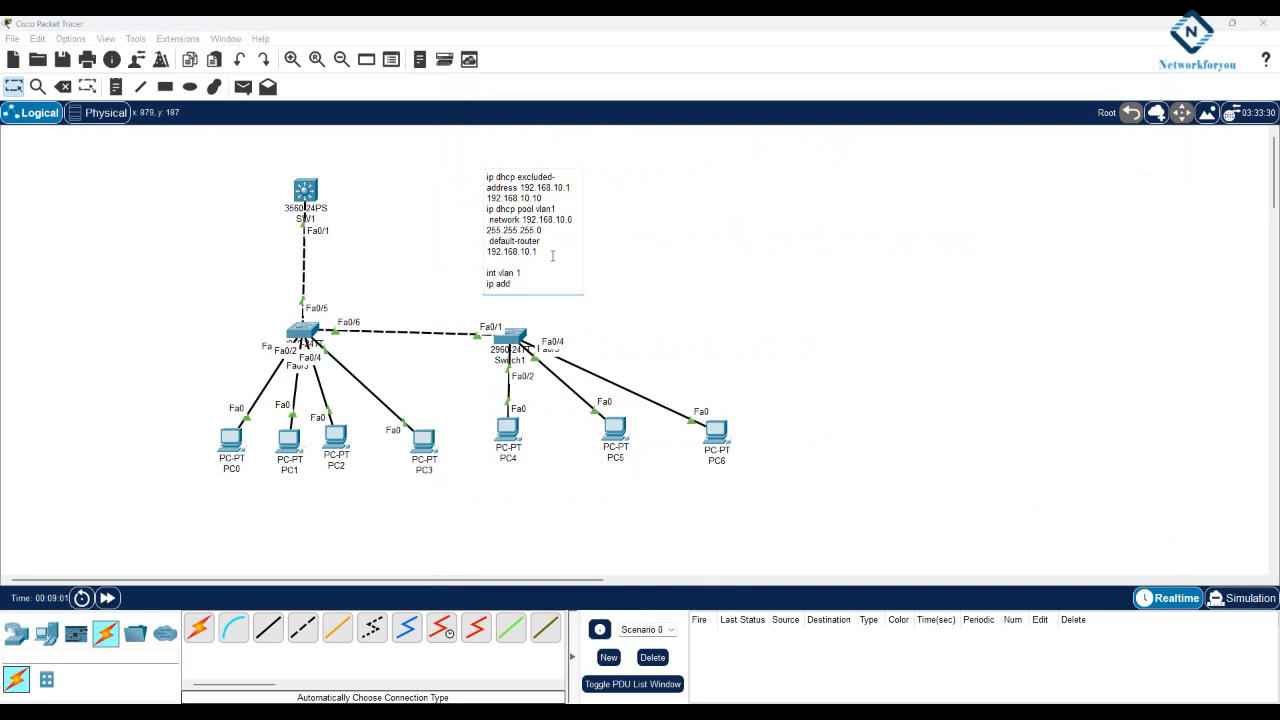
text(192.168.10.1)
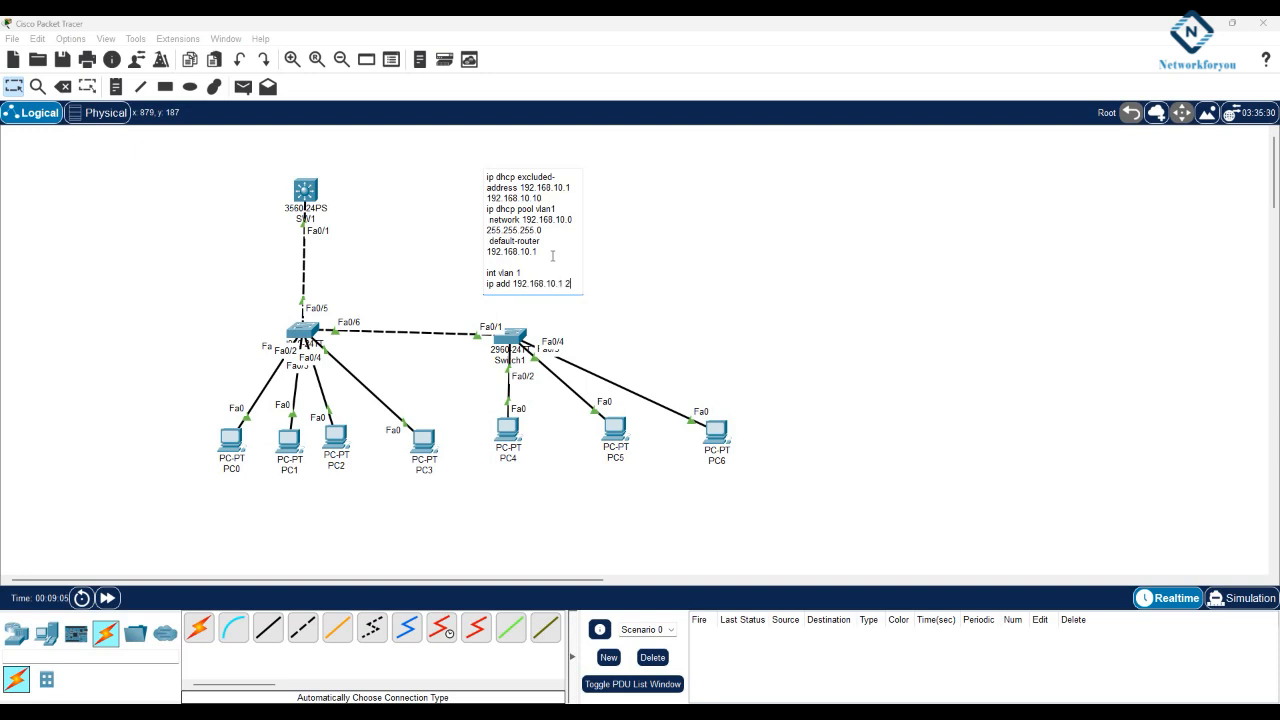
text(255.255.255.0)
text(no sh)
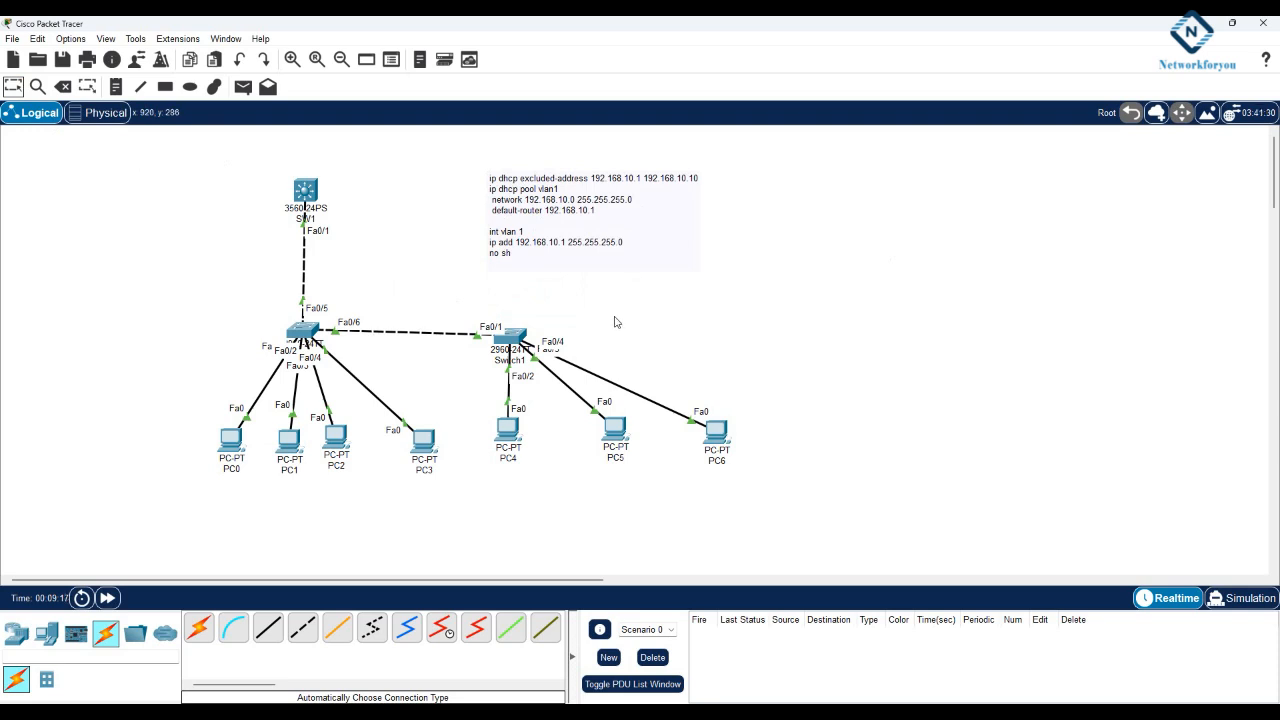
mouse_move(660, 288)
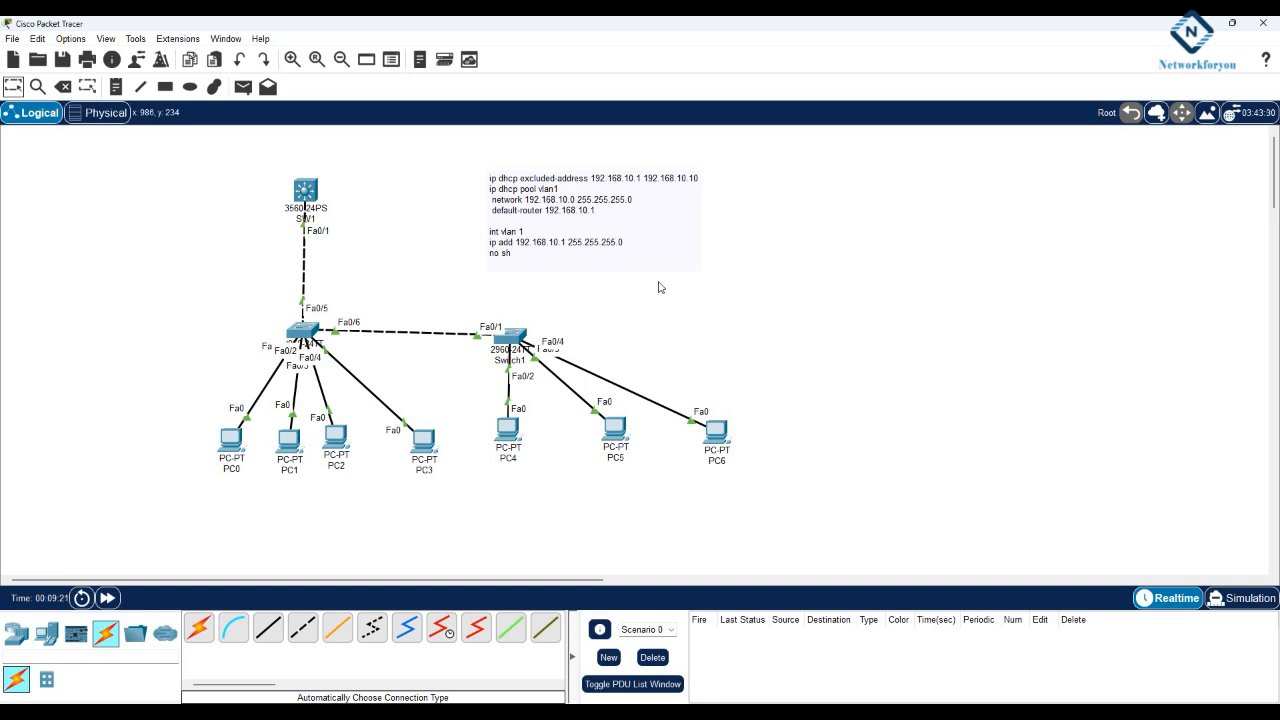
mouse_move(424, 288)
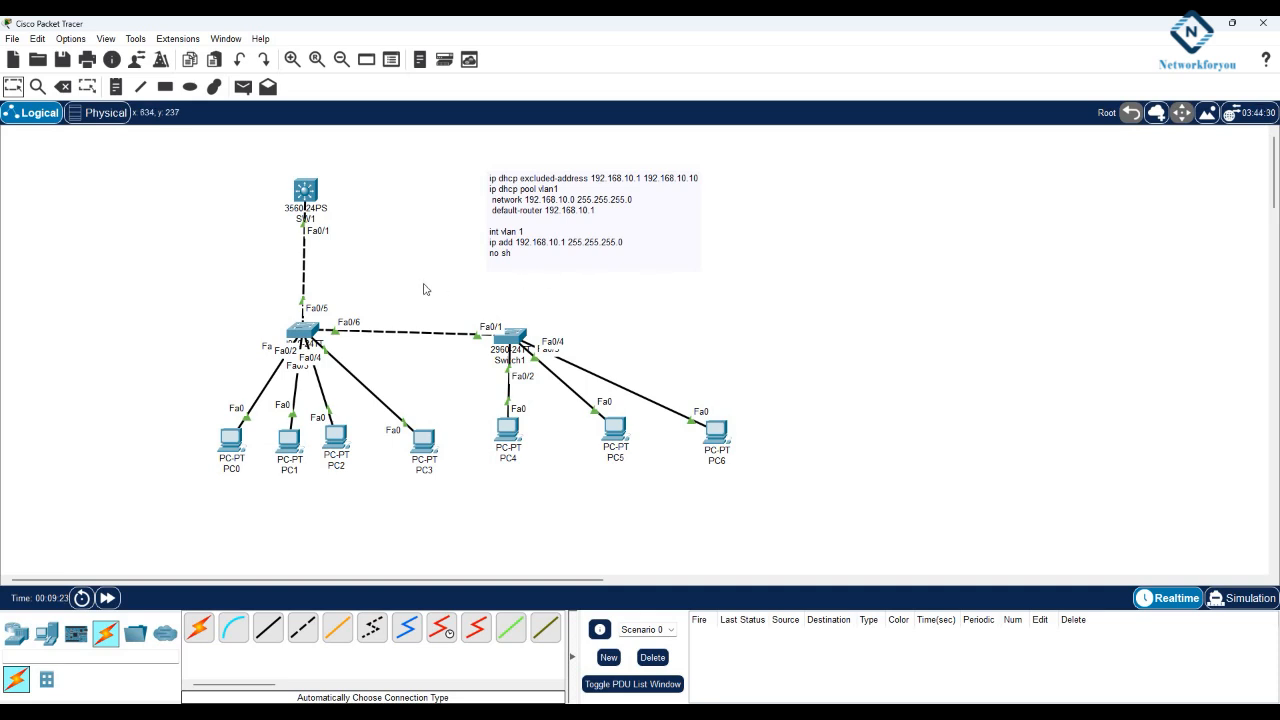